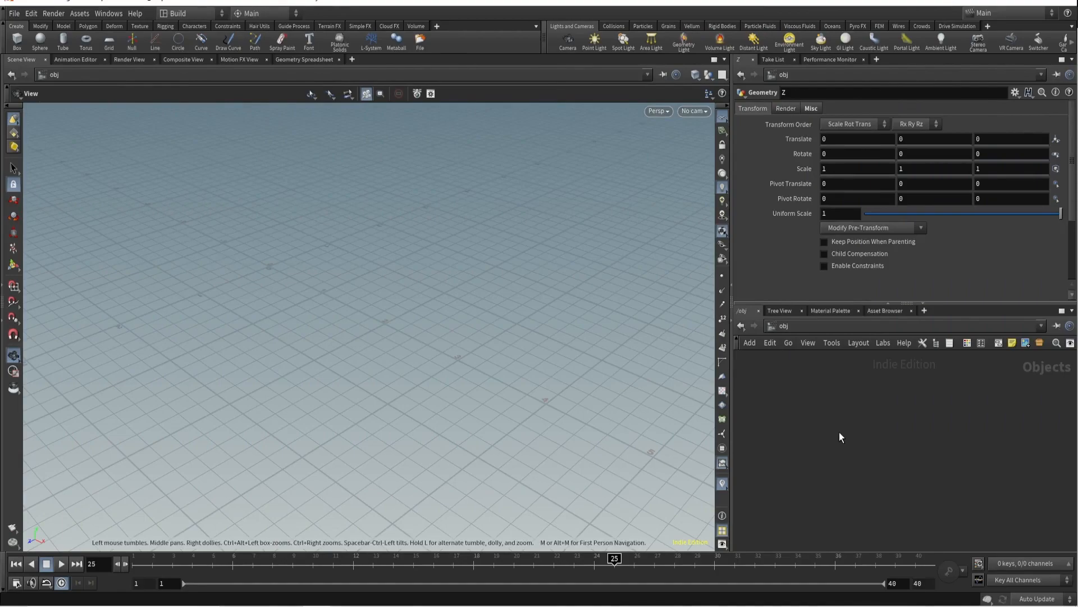
# Visit the material network and return to the object-level network
pyautogui.click(773, 326)
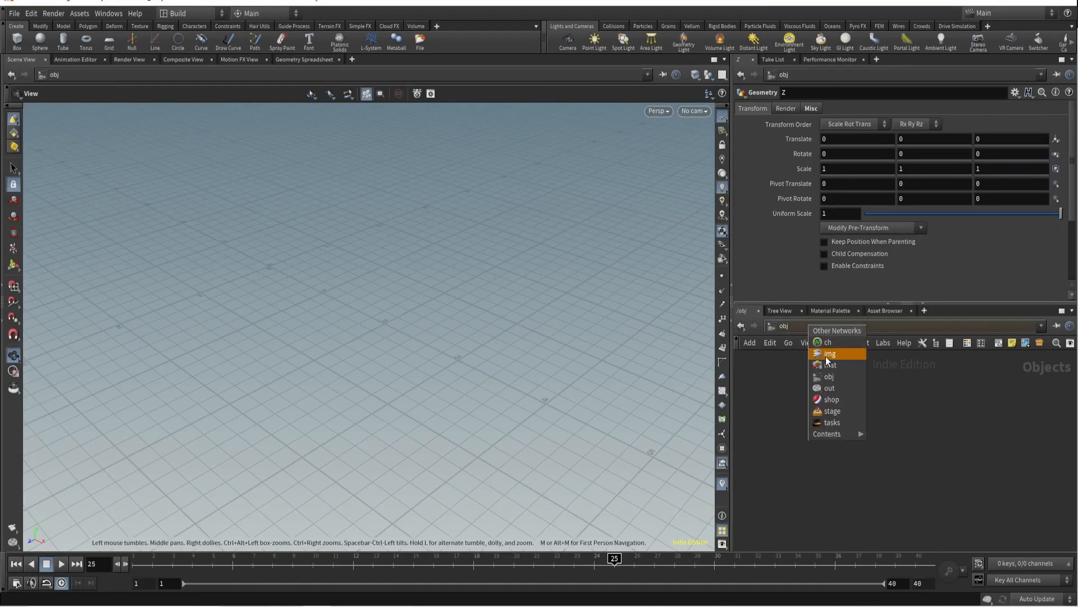
pyautogui.click(830, 364)
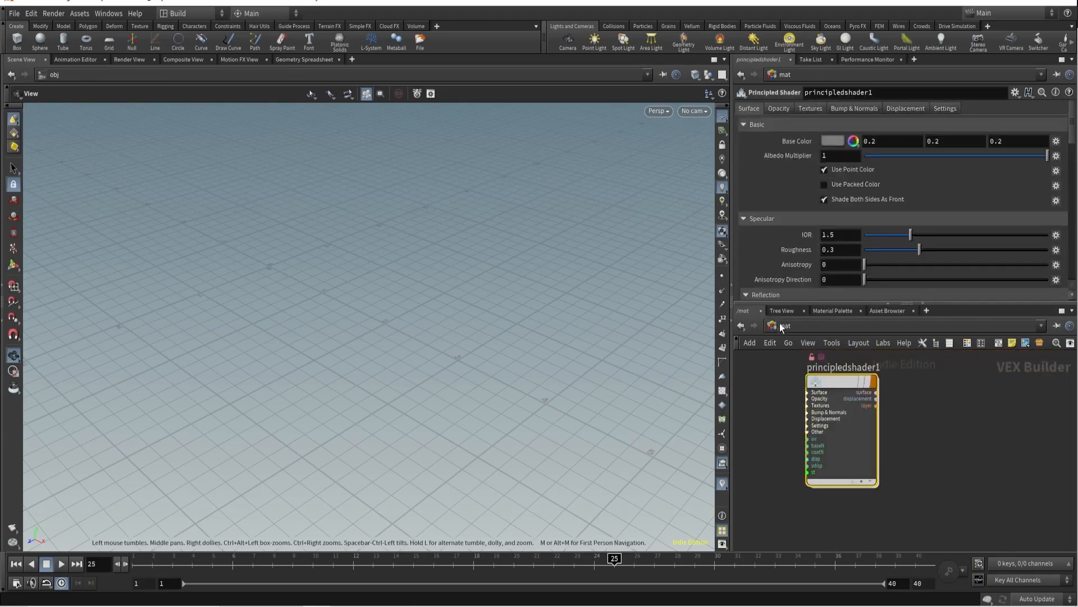
pyautogui.click(772, 326)
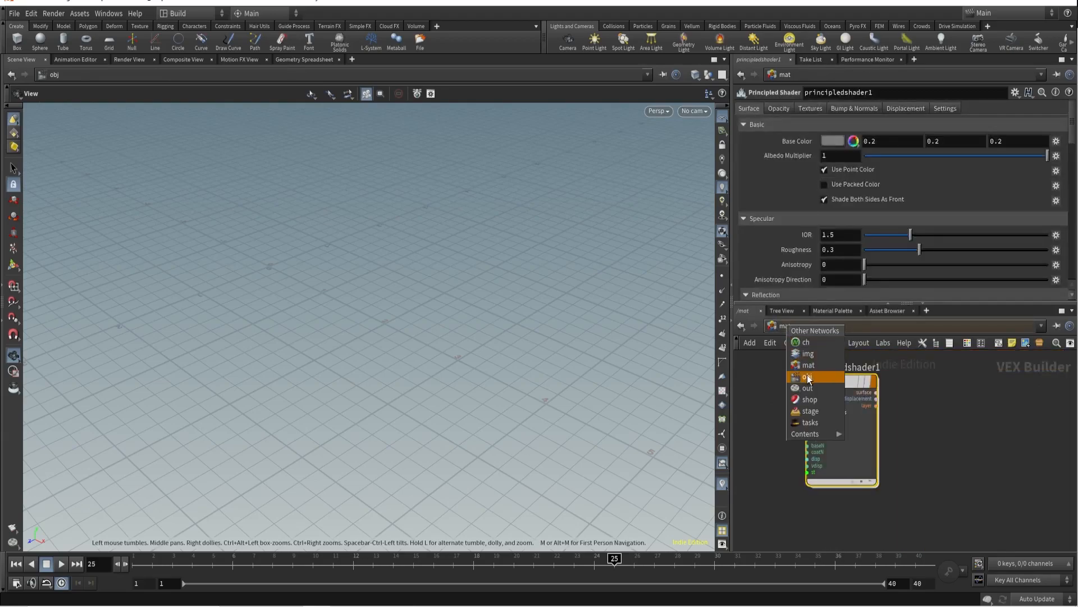
pyautogui.click(806, 376)
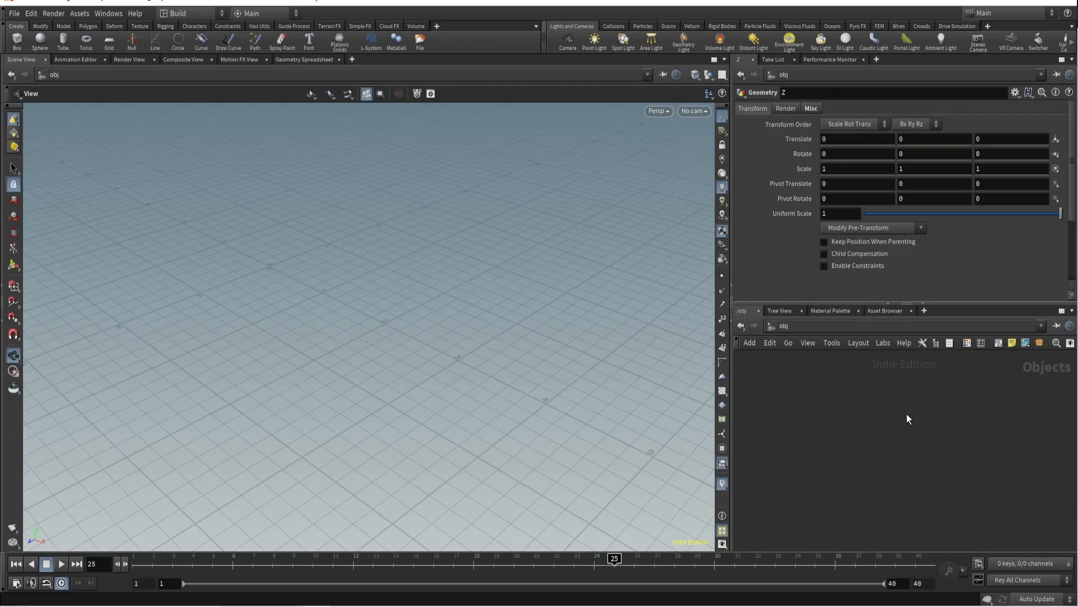
# Create the Crag test geometry and add an Attribute VOP inside its network
pyautogui.press('Tab')
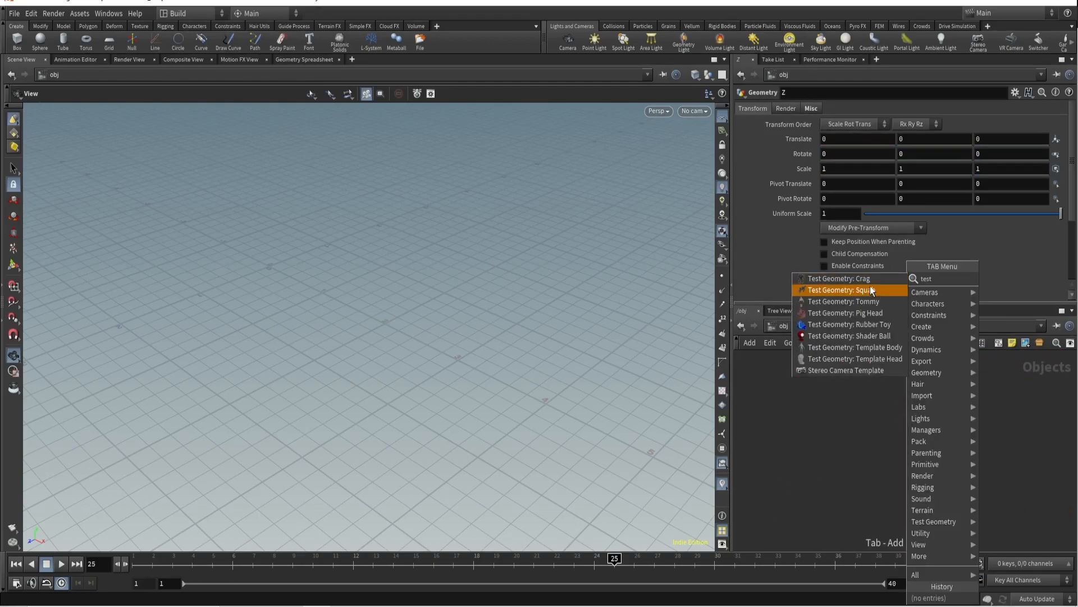
pyautogui.click(838, 278)
pyautogui.write('attributvo')
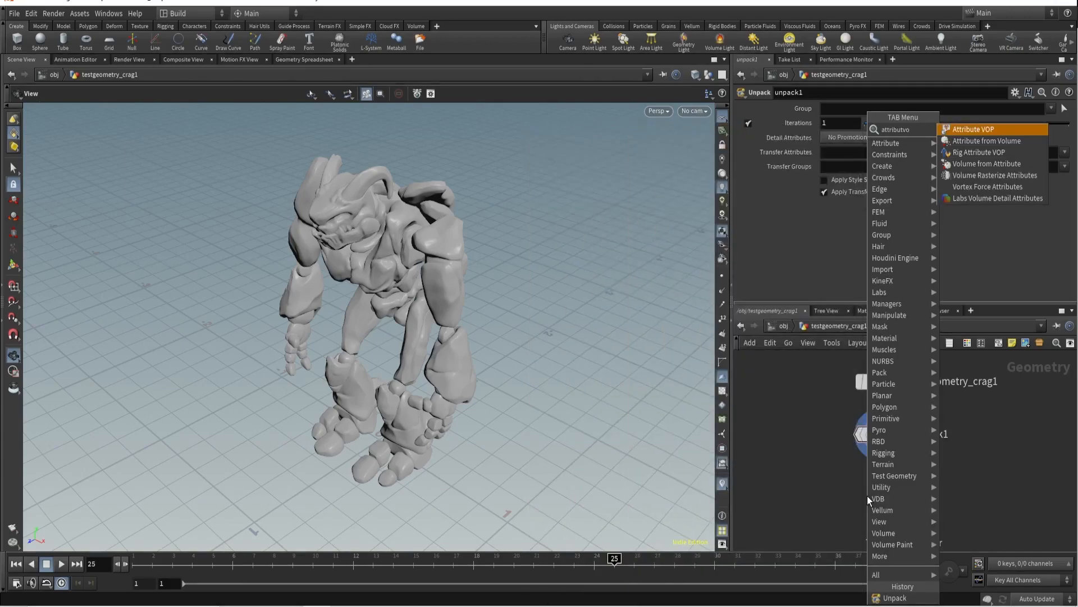
pyautogui.click(973, 128)
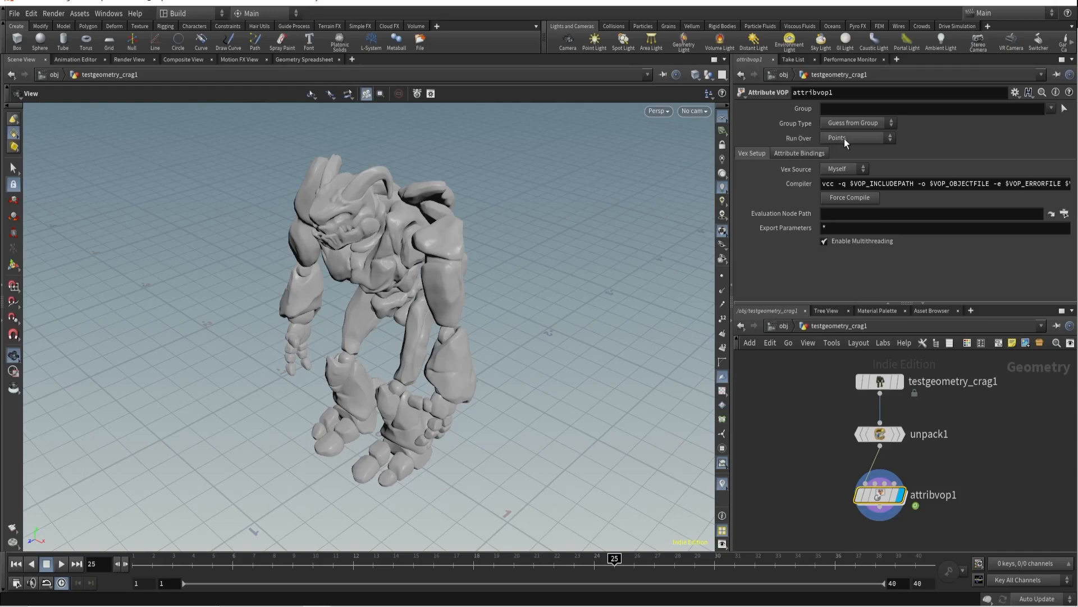
# Set the Attribute VOP's Run Over mode to Points
pyautogui.click(856, 137)
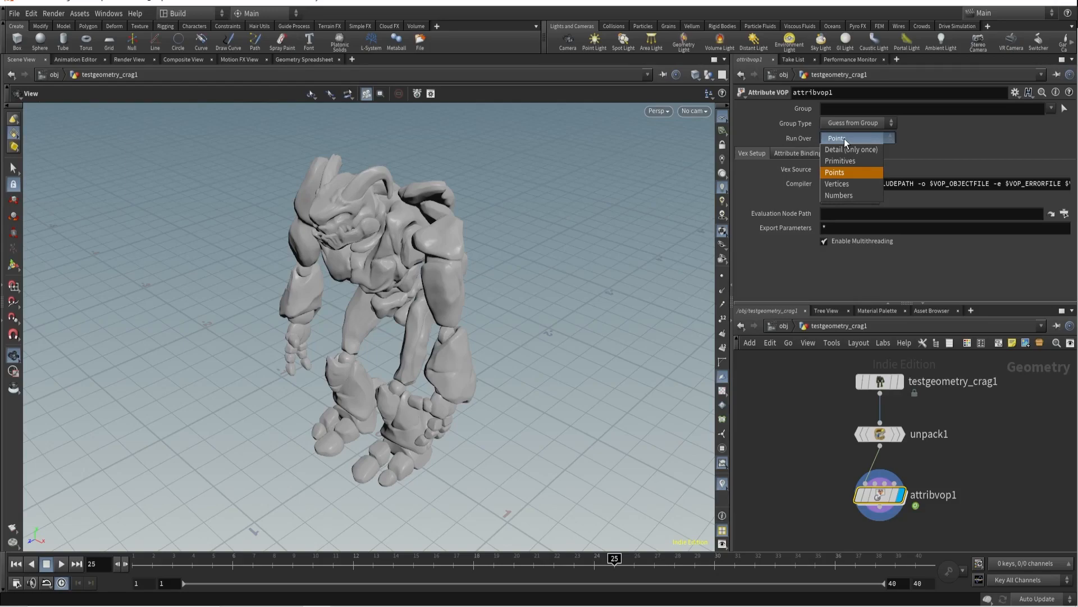
pyautogui.click(835, 171)
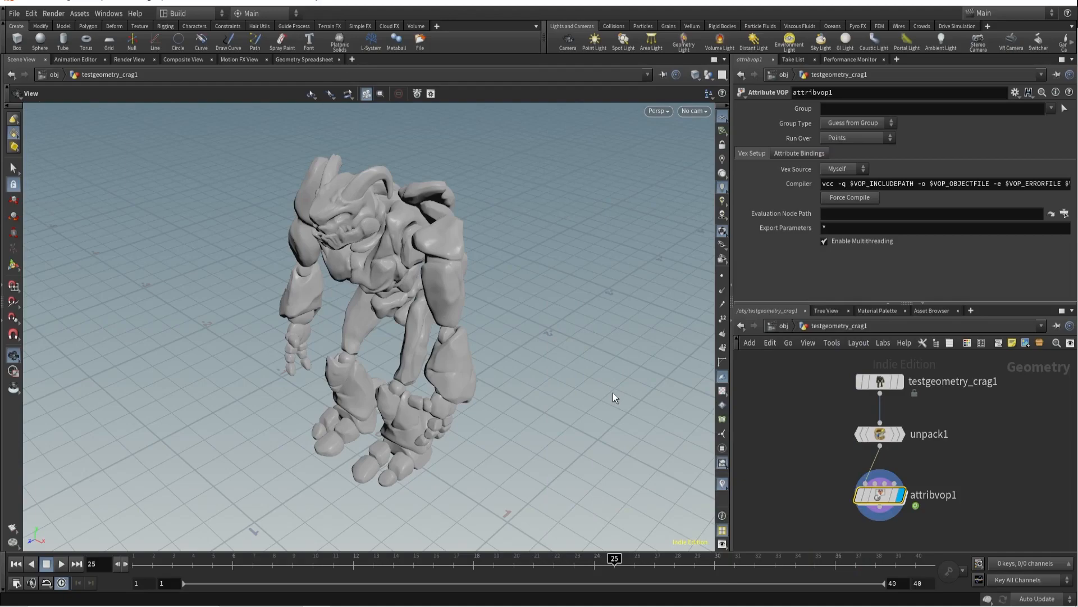
pyautogui.moveTo(903, 469)
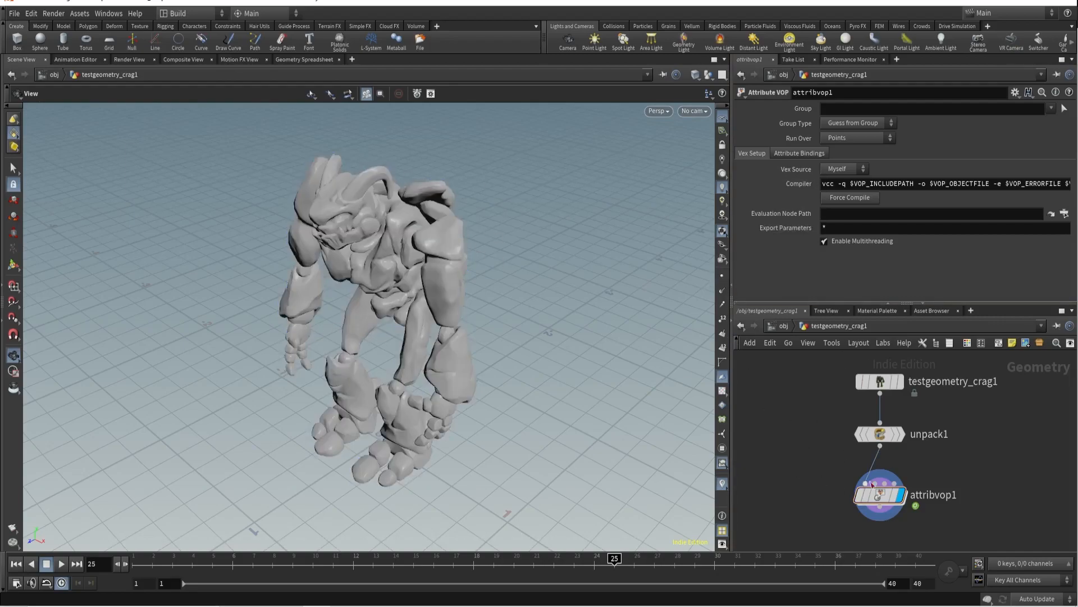
# Inside the Attribute VOP, select the global and output nodes and rename the output node 'output'
pyautogui.doubleClick(879, 494)
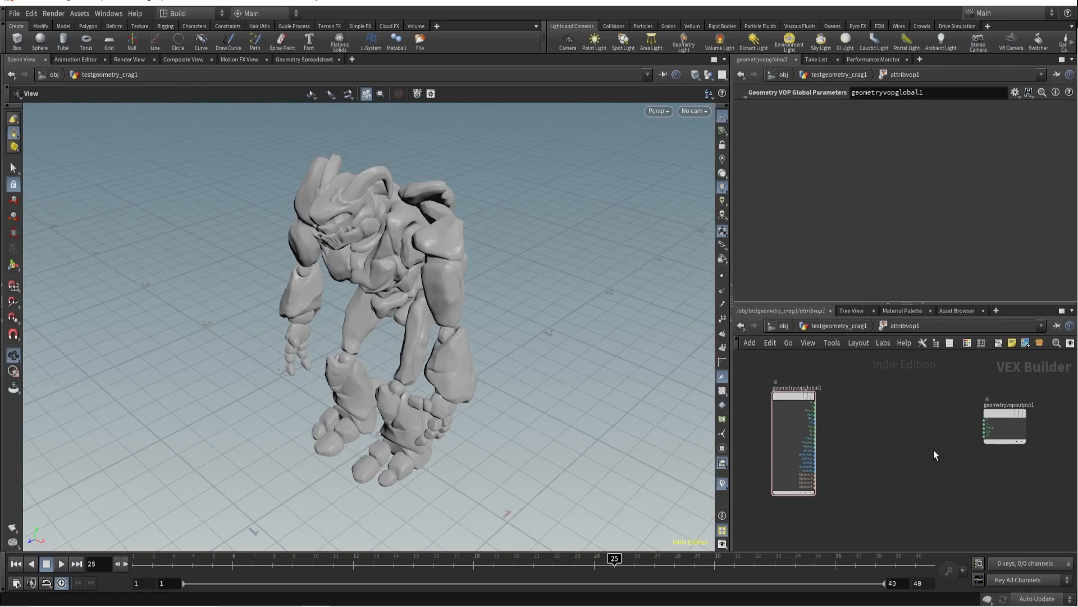
pyautogui.click(792, 441)
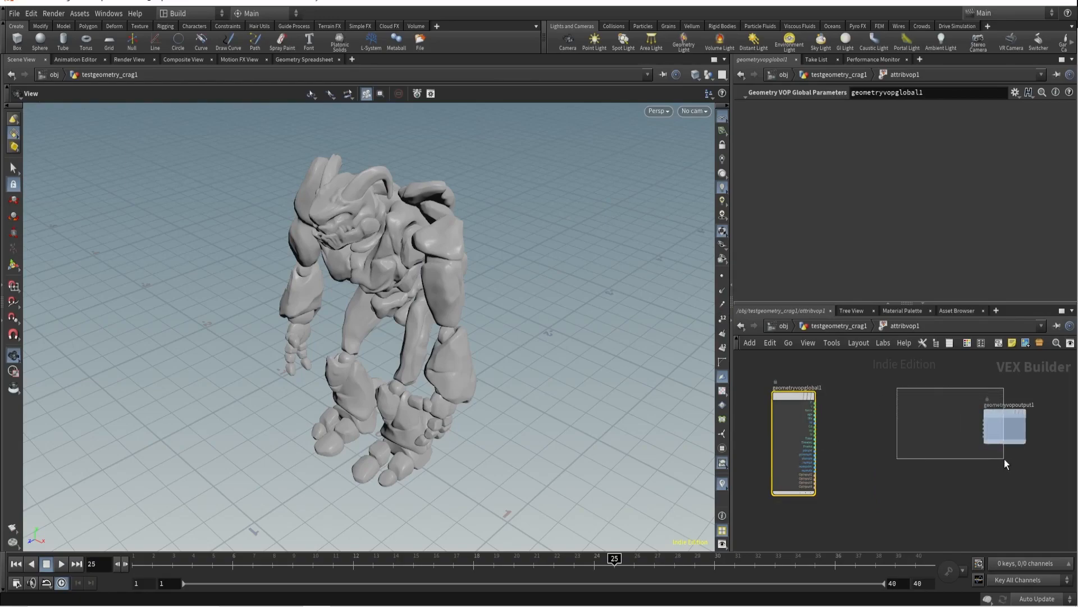
pyautogui.click(1004, 425)
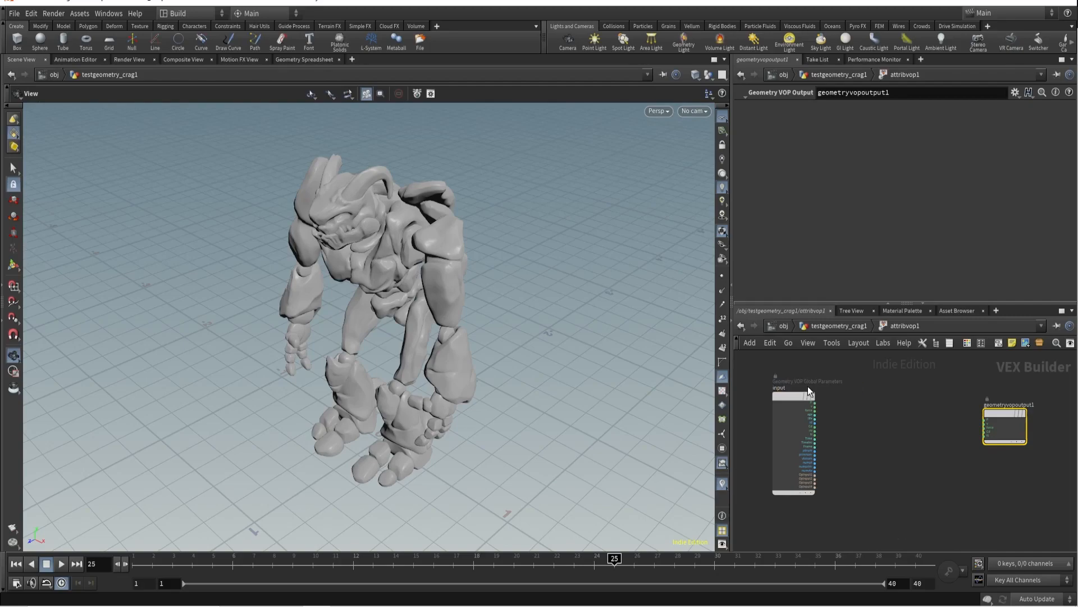
pyautogui.doubleClick(1007, 405)
pyautogui.write('output')
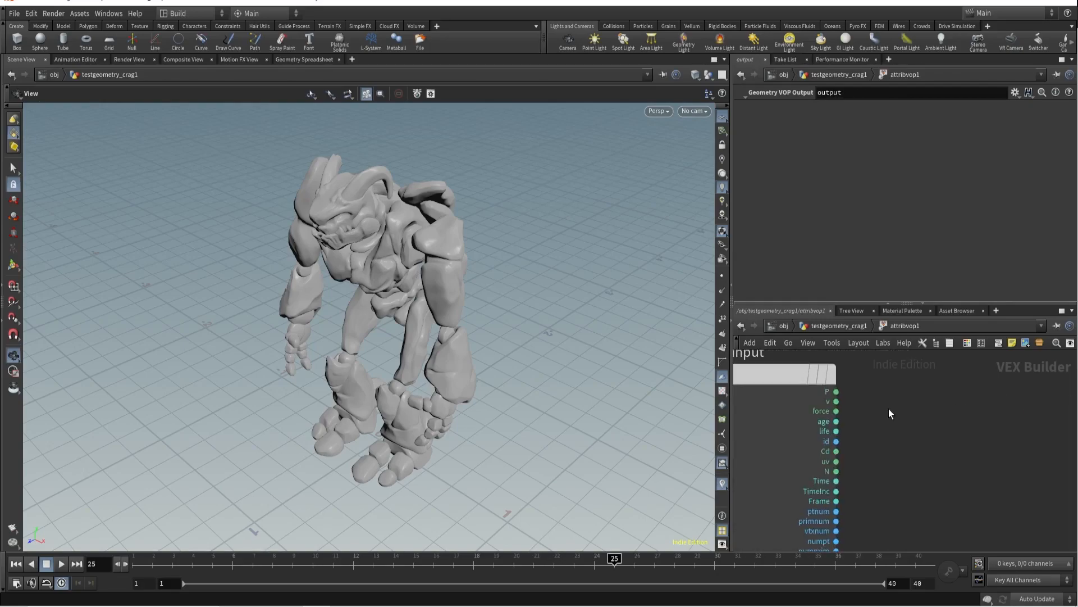
pyautogui.moveTo(835, 393)
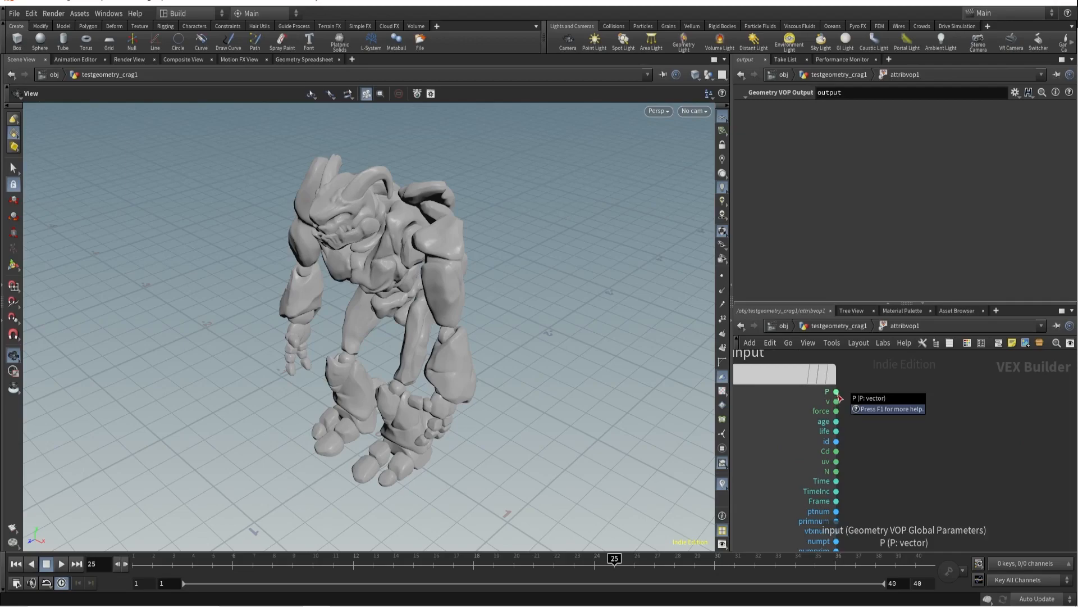
pyautogui.moveTo(836, 435)
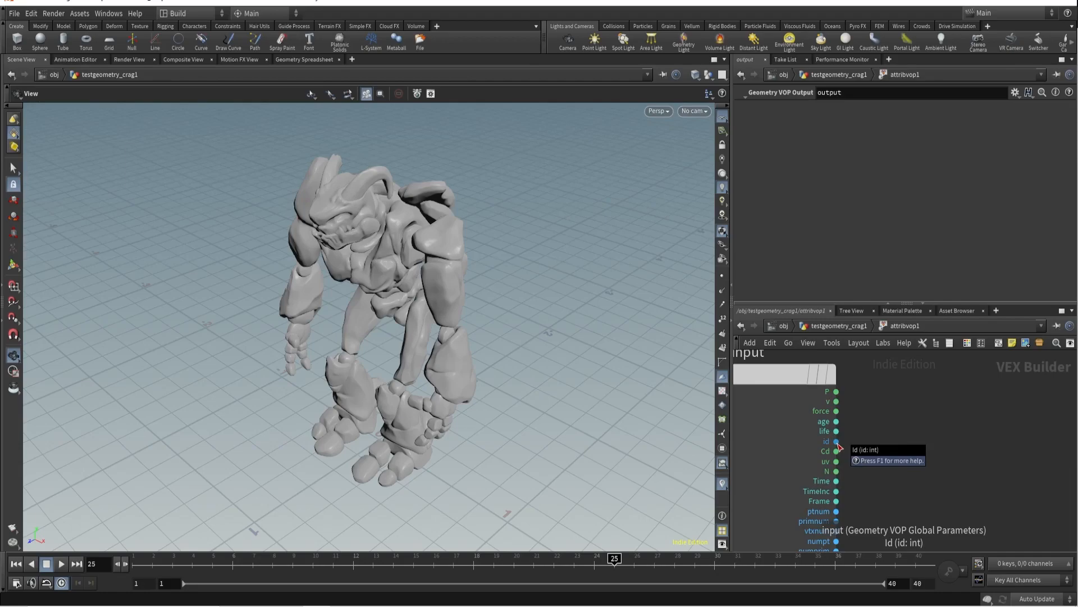
pyautogui.moveTo(836, 391)
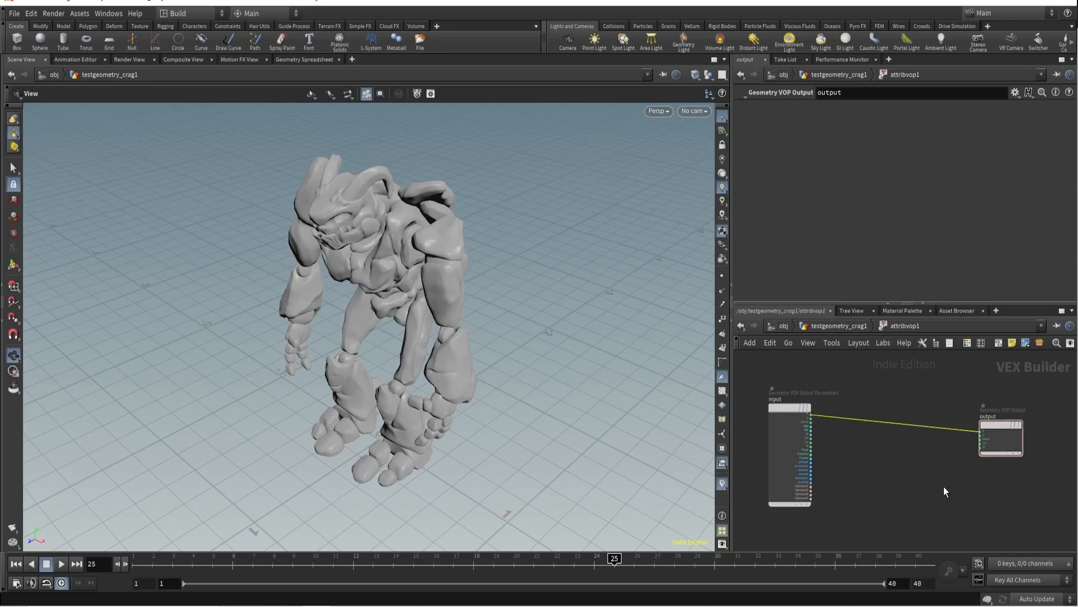
pyautogui.moveTo(909, 424)
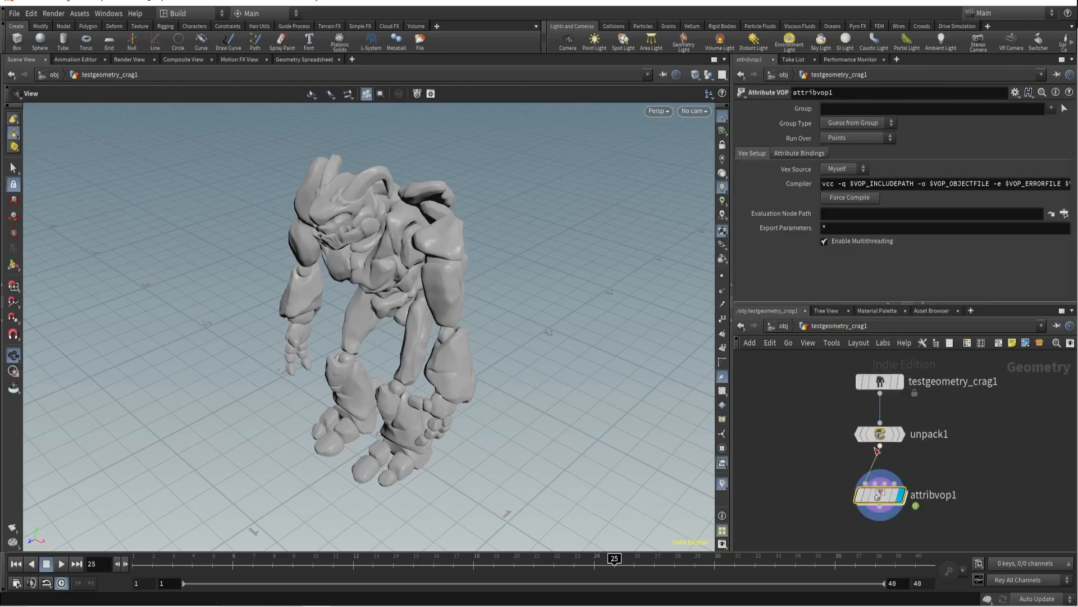
# Wire a Transform node from unpack1 and shift the Crag along Z
pyautogui.click(879, 434)
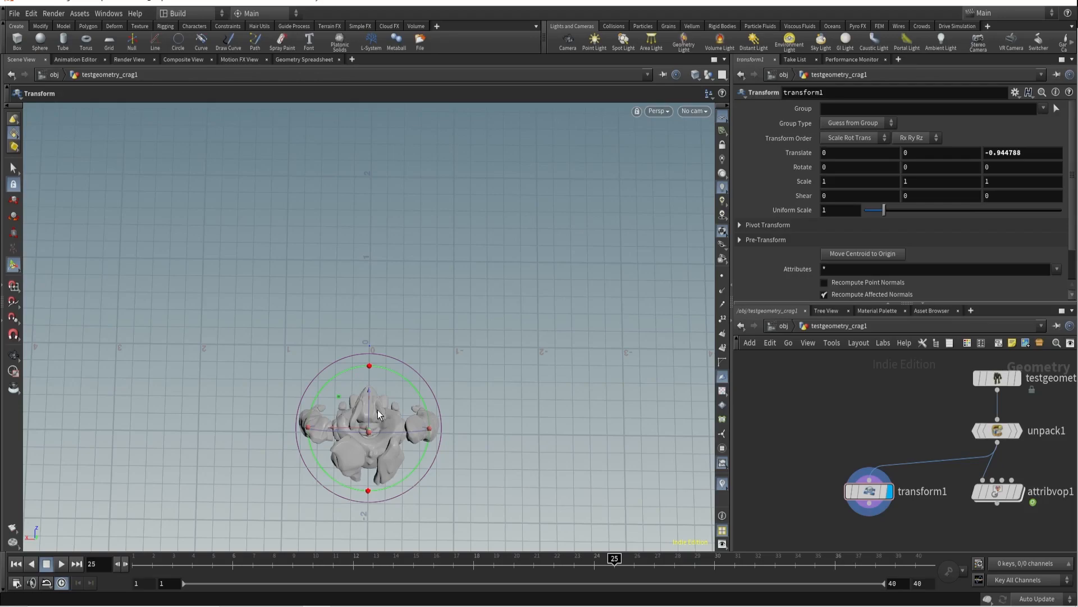
pyautogui.moveTo(843, 438)
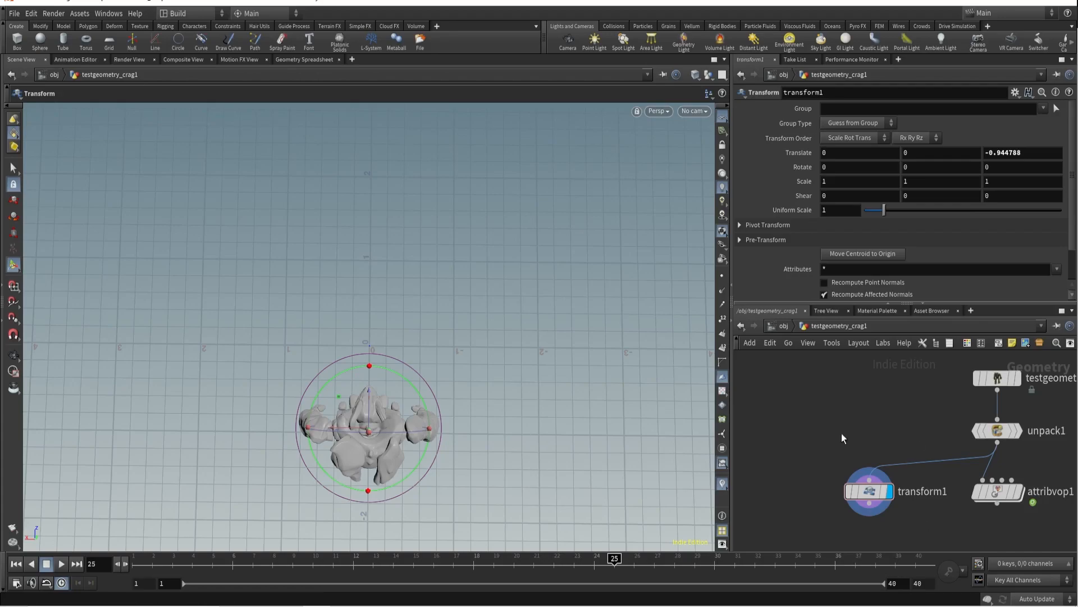
pyautogui.click(868, 491)
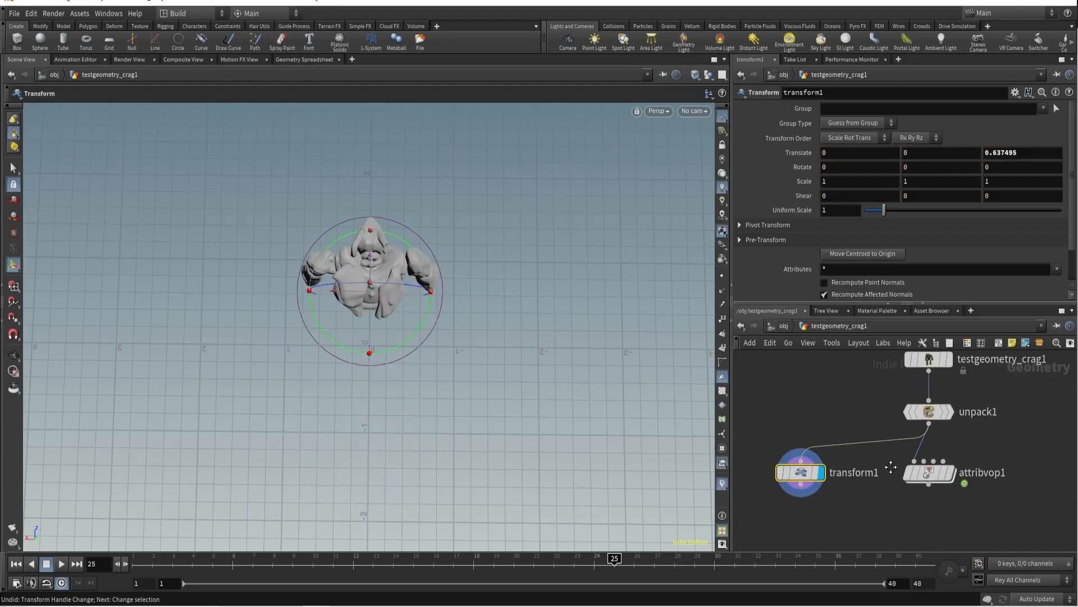
# Inside the Attribute VOP, add an Add node fed by a Constant set to 1
pyautogui.doubleClick(927, 473)
pyautogui.write('ad')
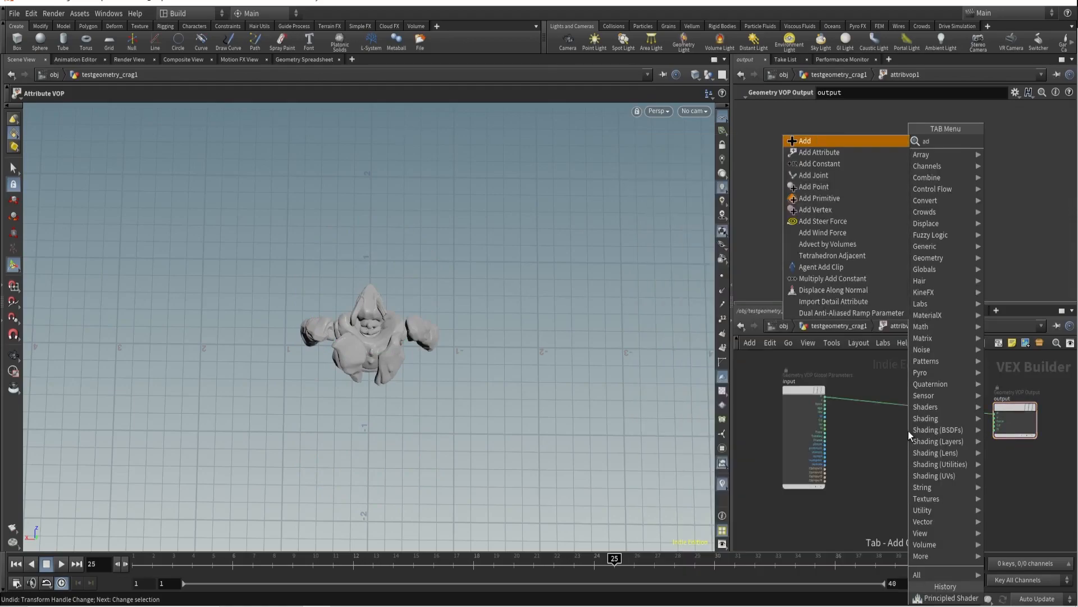
pyautogui.click(804, 140)
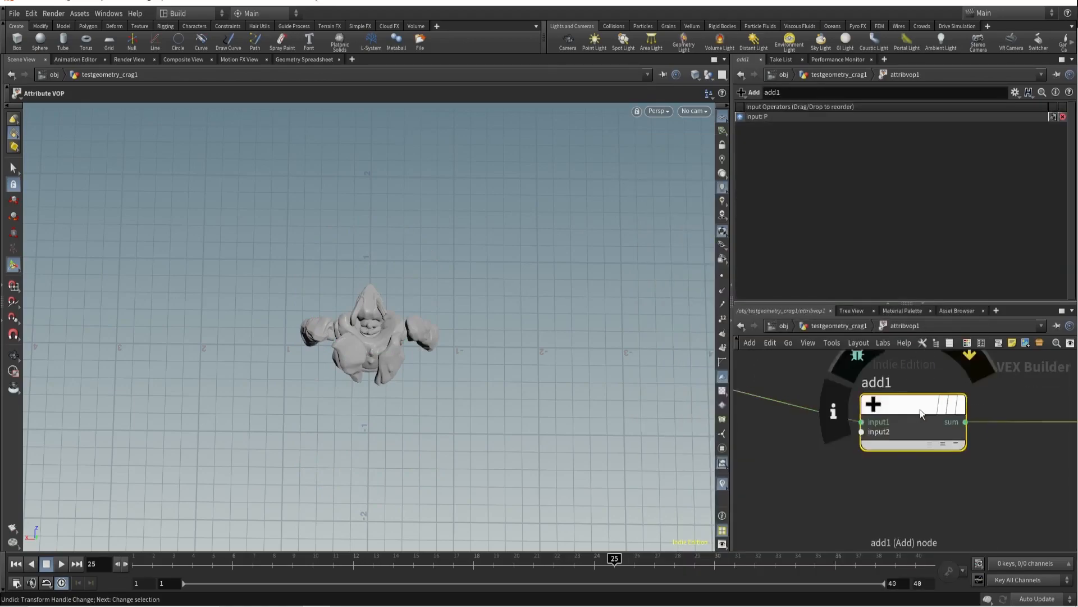
pyautogui.press('Tab')
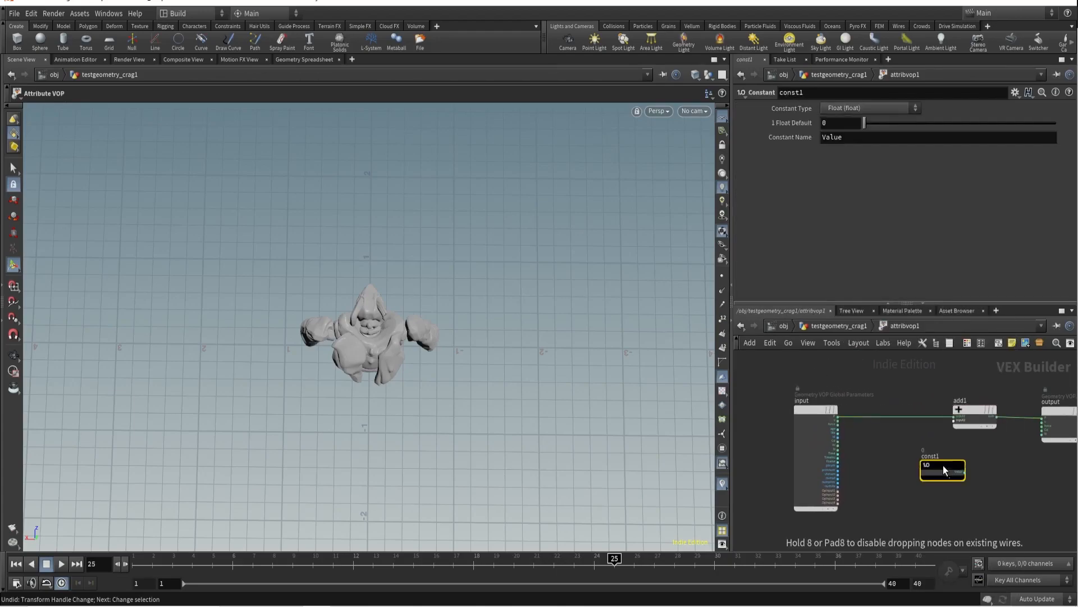
pyautogui.moveTo(942, 470); pyautogui.dragTo(887, 457)
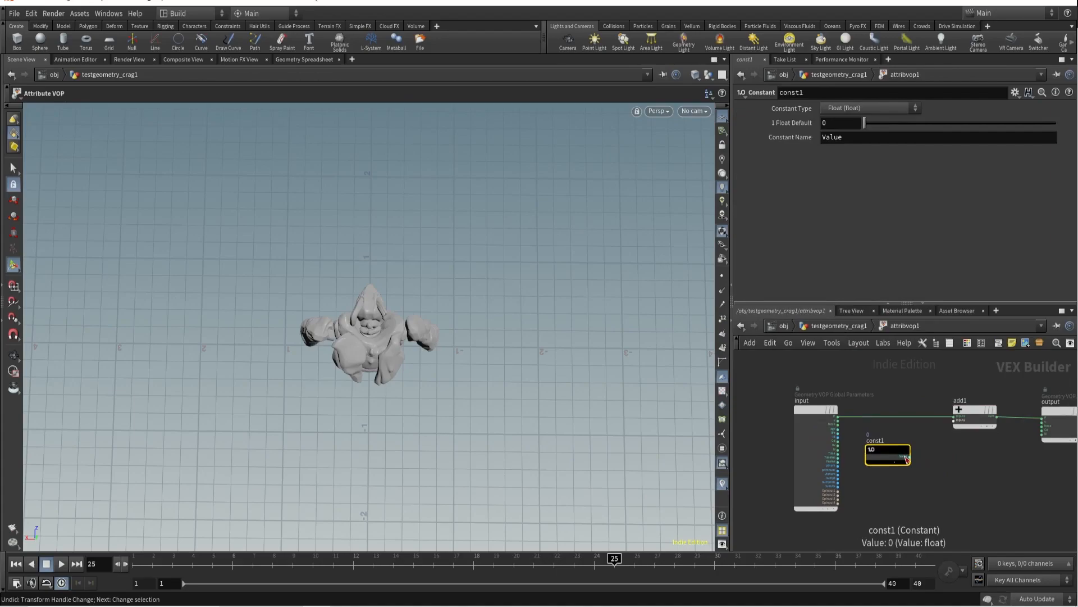
pyautogui.click(842, 122)
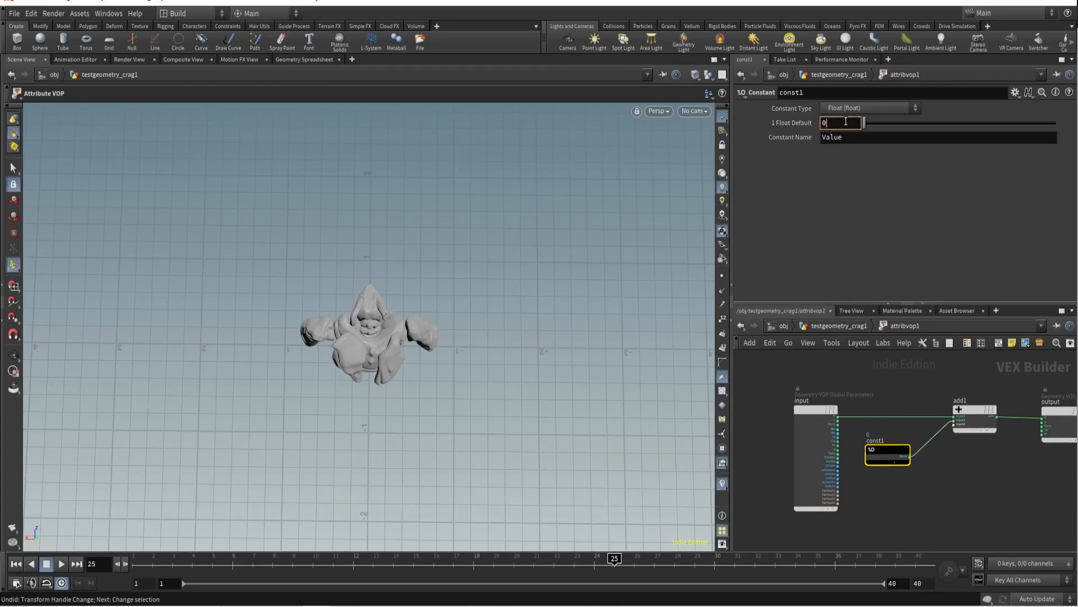
pyautogui.write('1')
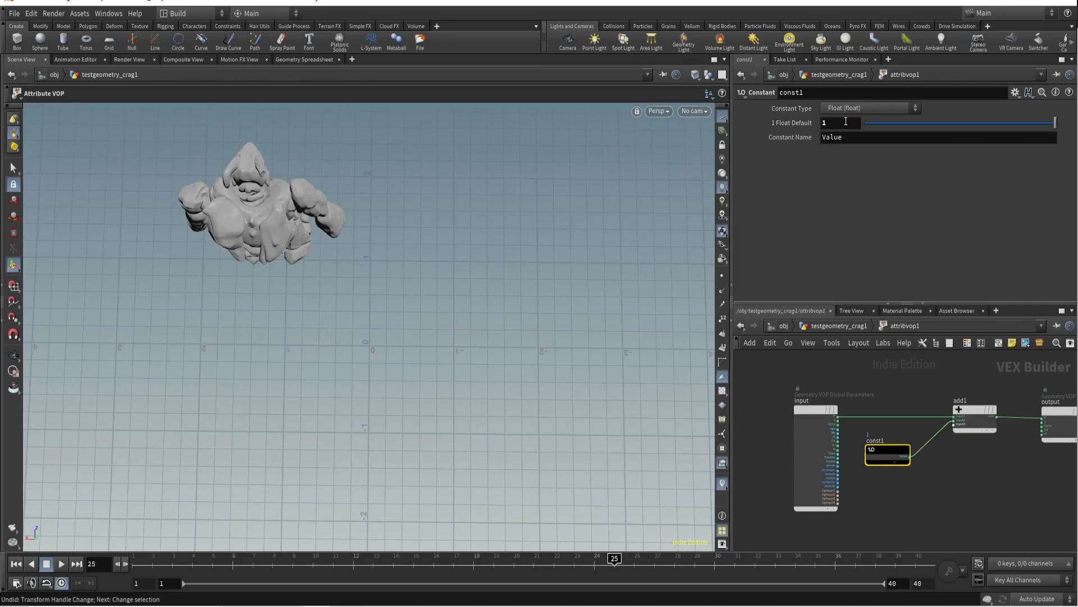
pyautogui.moveTo(839, 421)
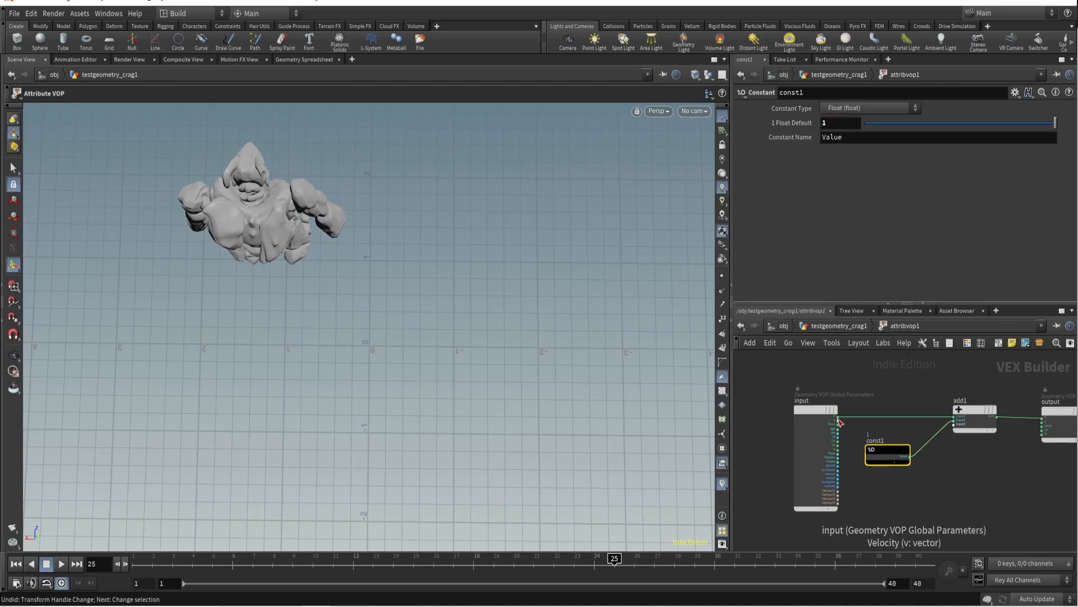
pyautogui.moveTo(838, 420)
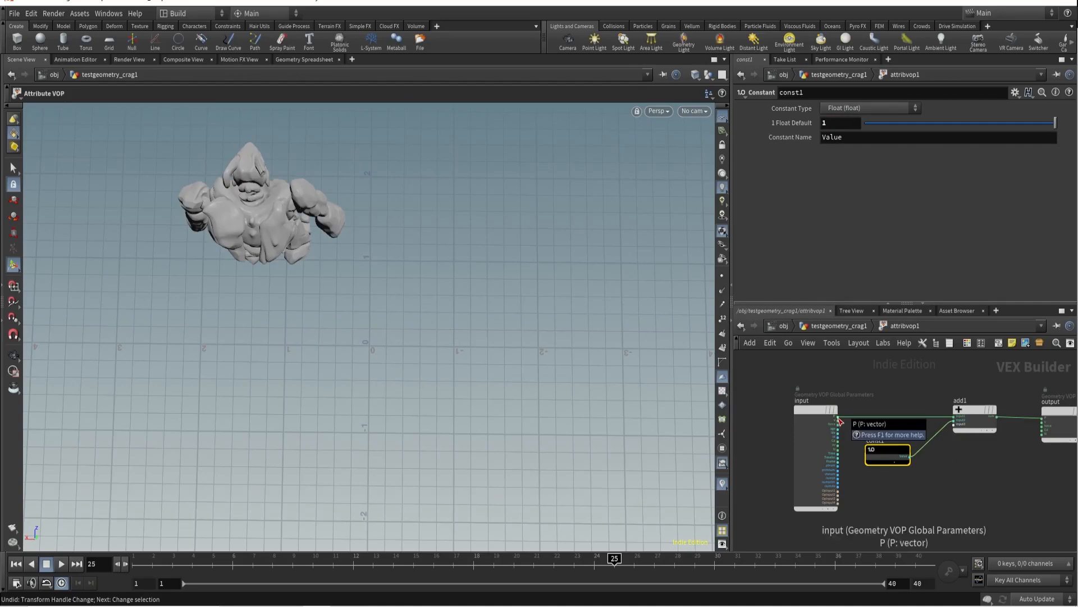
# Make the constant a 3-float vector (1, _, -1) and subtract it from P with a Subtract node
pyautogui.click(869, 108)
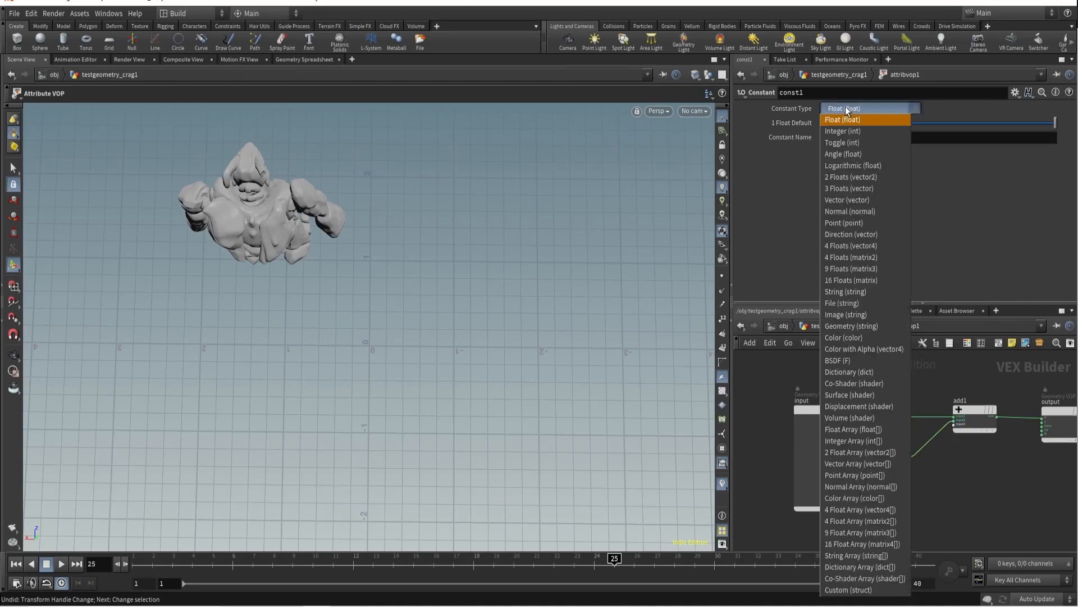
pyautogui.moveTo(850, 187)
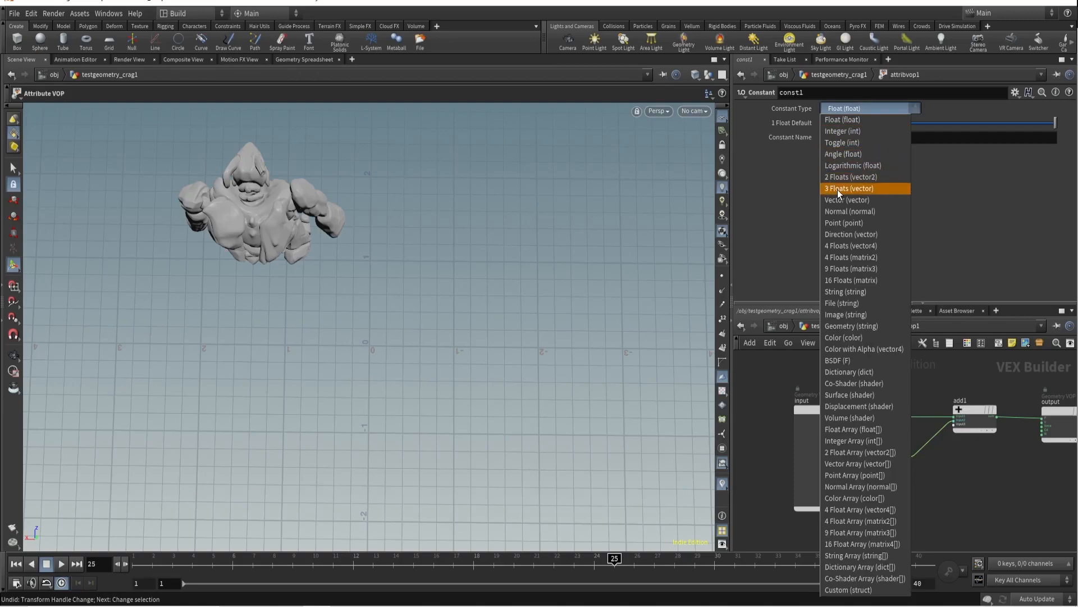
pyautogui.click(849, 187)
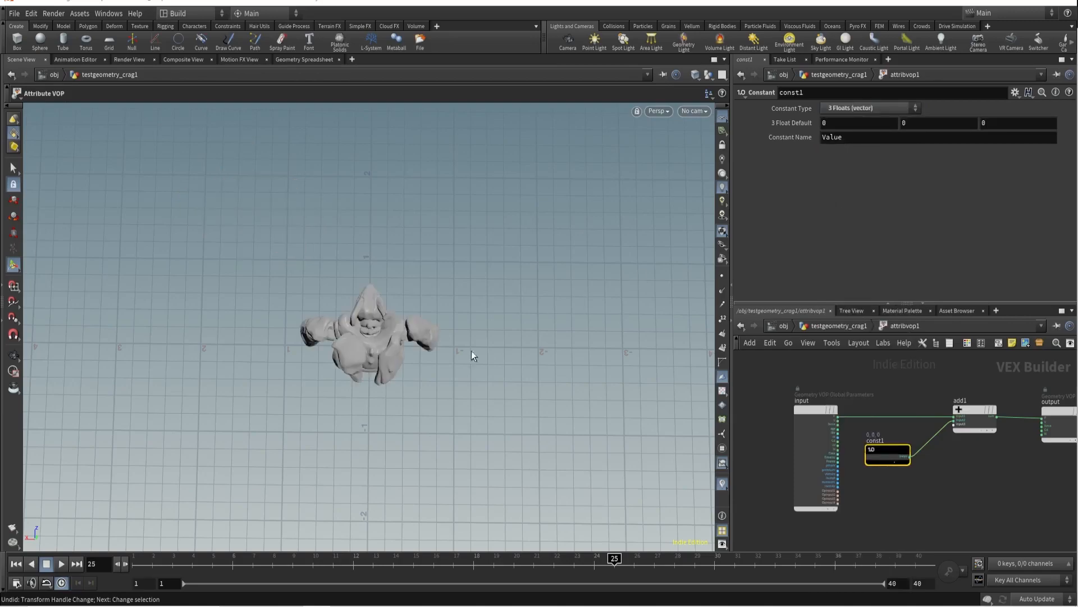
pyautogui.moveTo(38, 535)
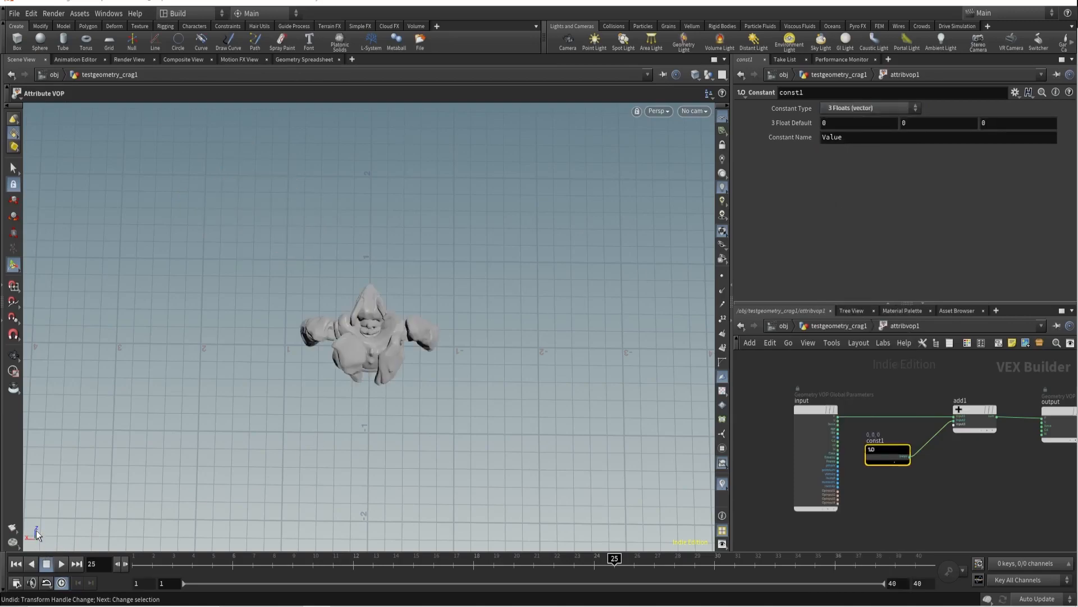
pyautogui.write('1')
pyautogui.write('su')
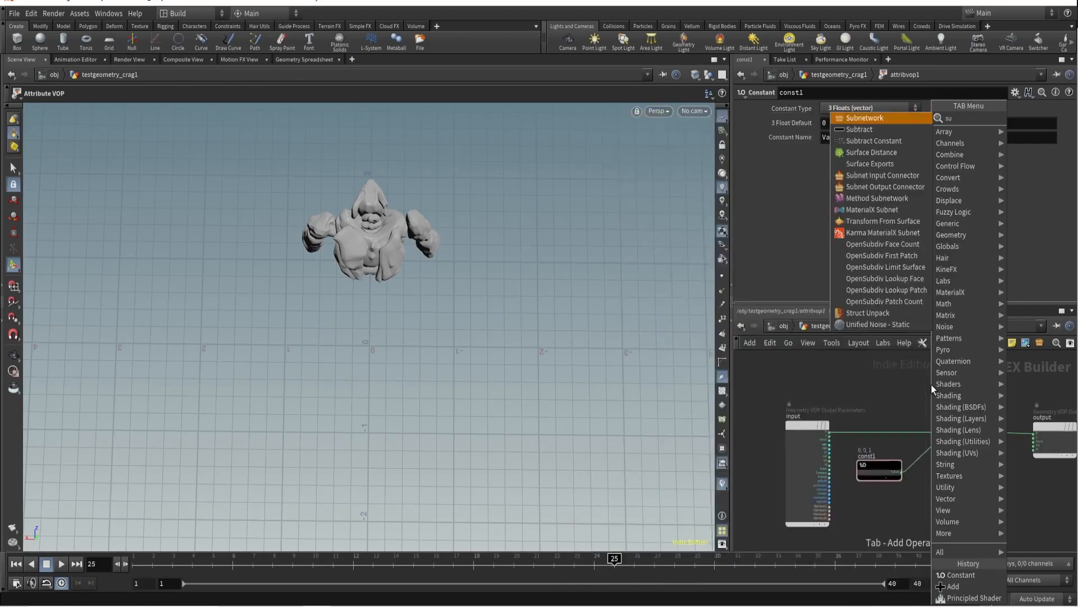
pyautogui.click(860, 128)
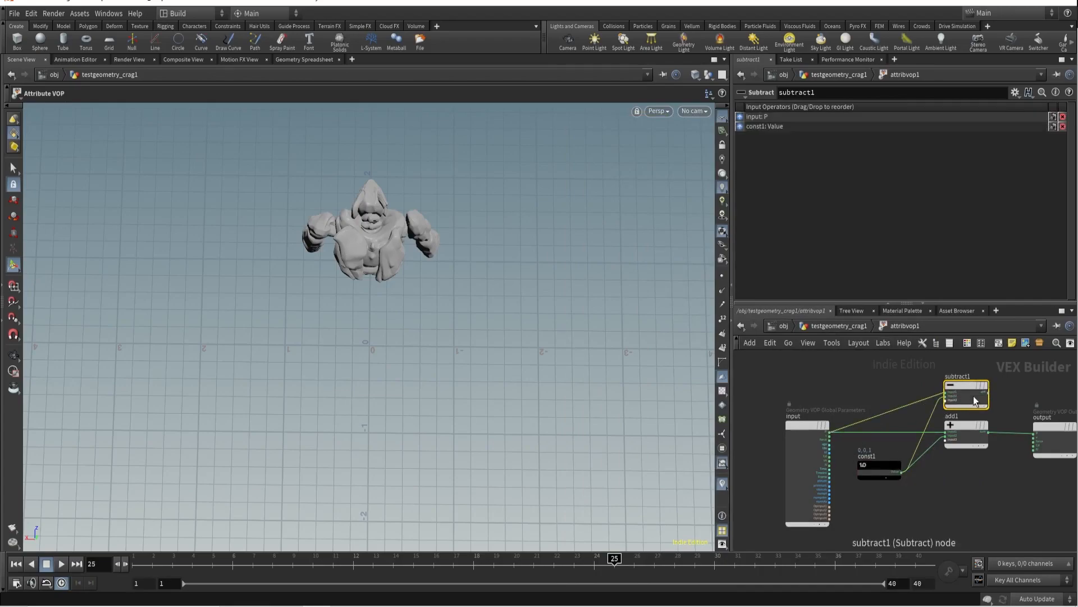
pyautogui.moveTo(992, 455)
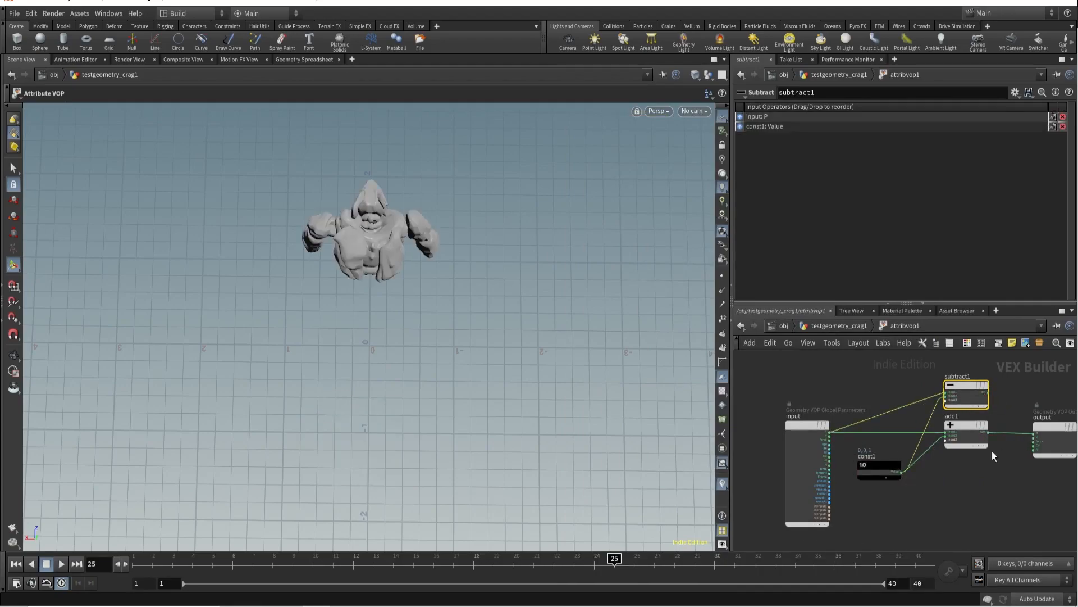
pyautogui.click(879, 467)
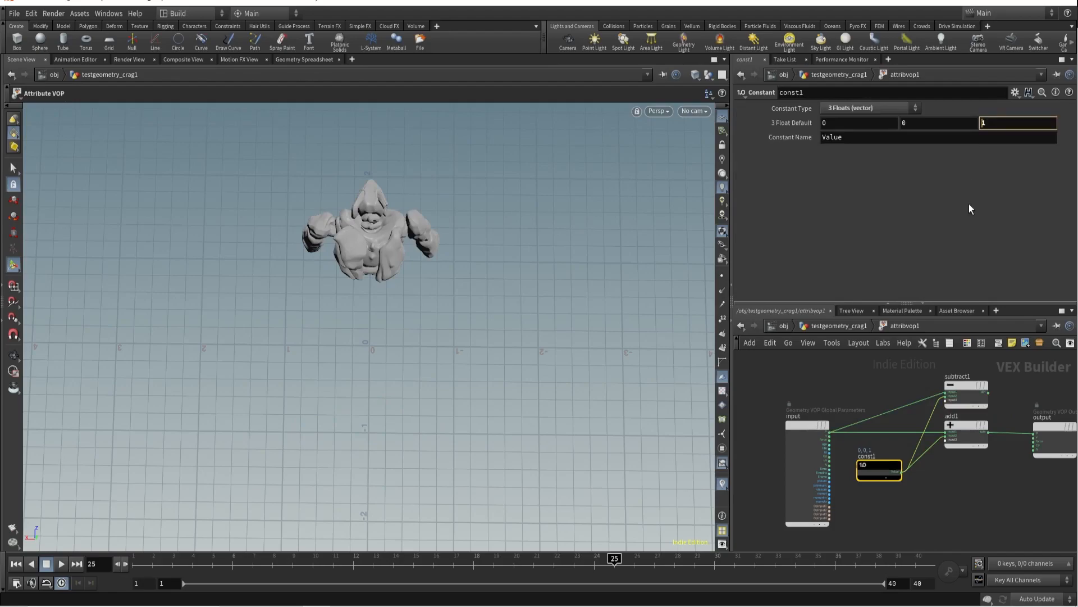
pyautogui.write('-1')
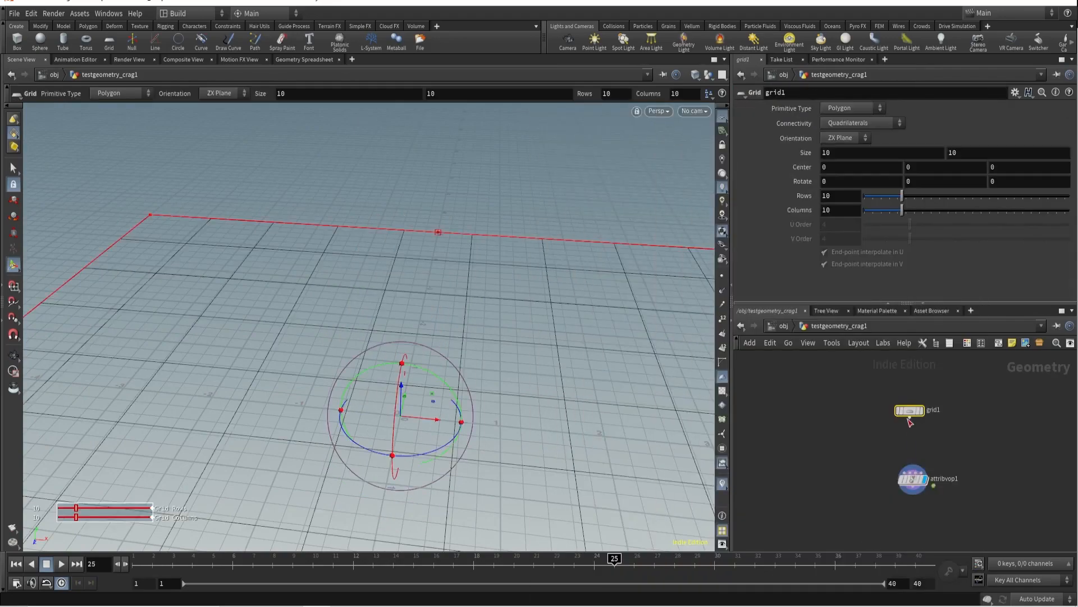
# Set the grid's rows and columns to 100 (one field entered as 300)
pyautogui.write('100')
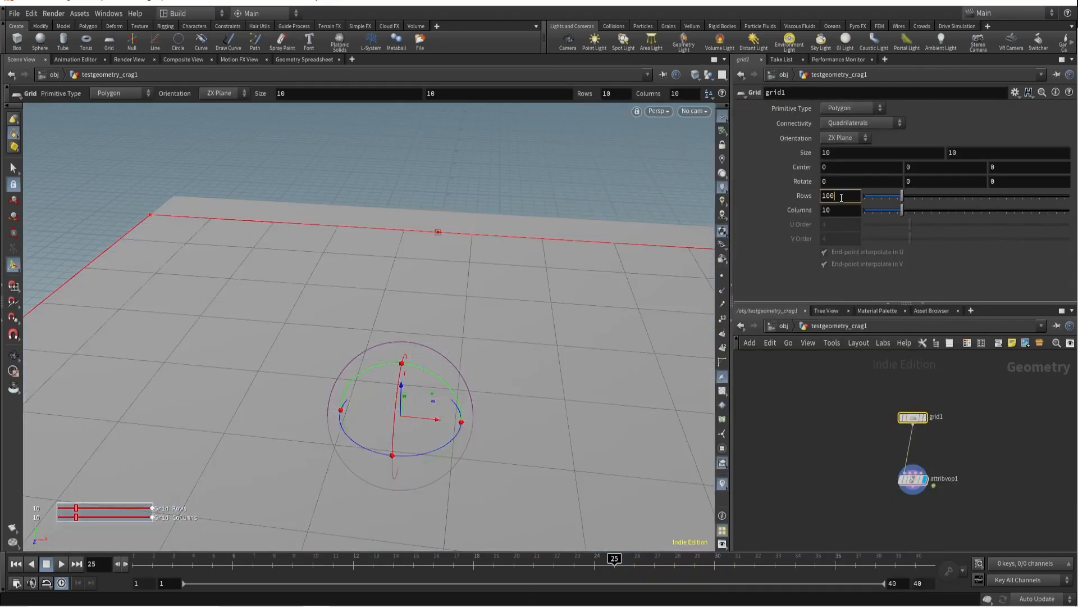
pyautogui.write('100')
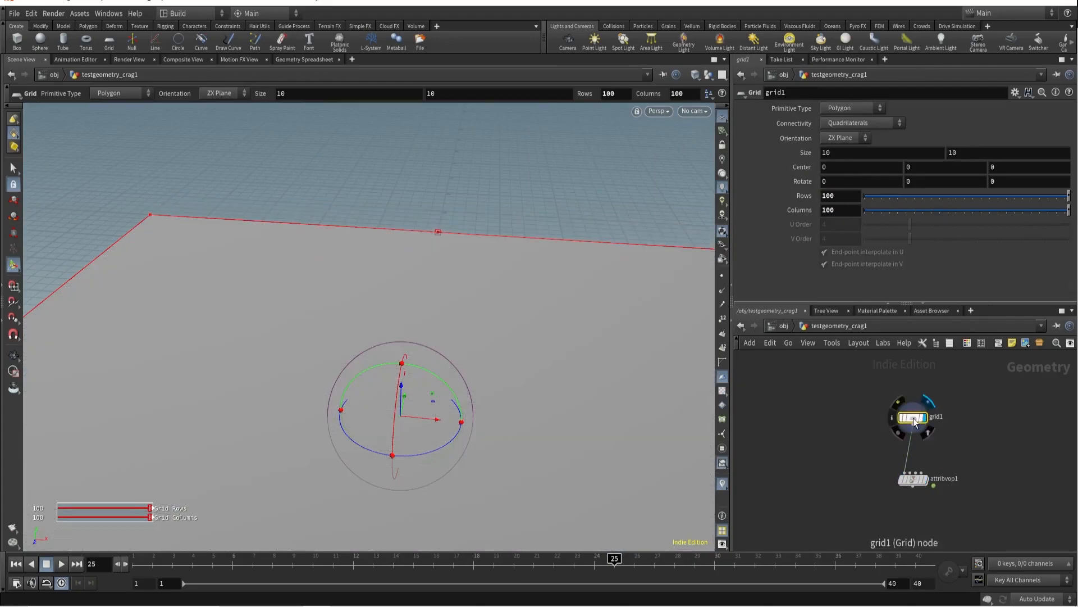
pyautogui.write('300')
pyautogui.write('noise')
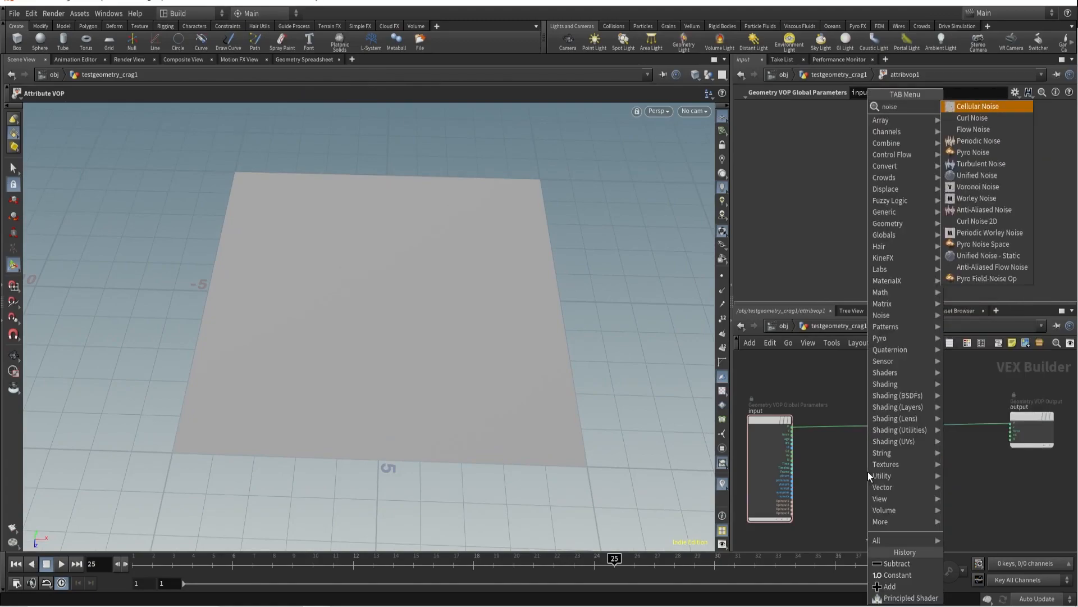
pyautogui.moveTo(980, 164)
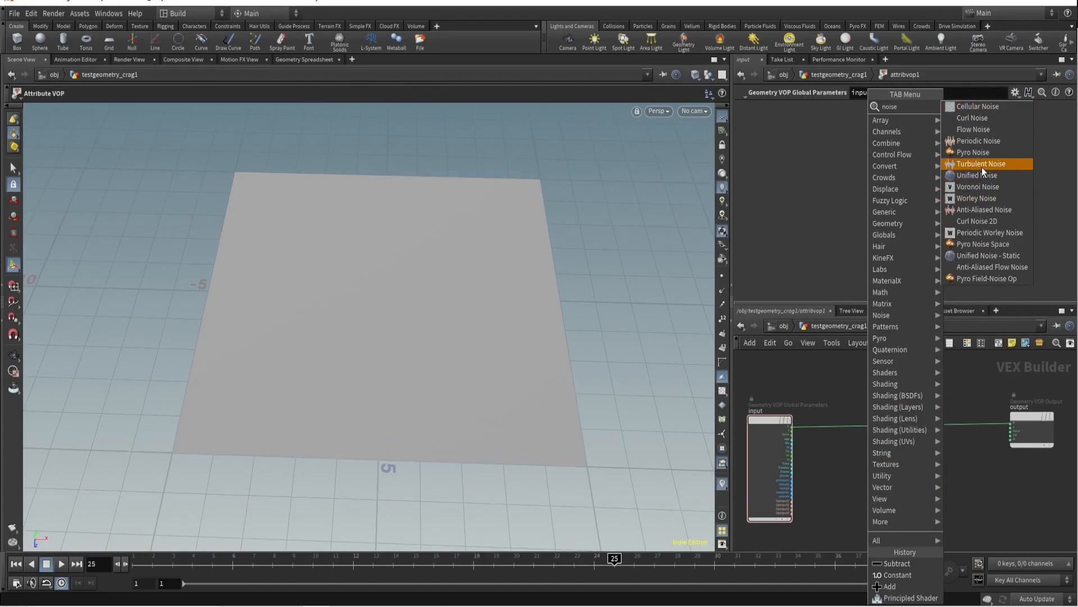
# Add a Turbulent Noise node in the VOP and switch its type to Simplex Noise
pyautogui.click(981, 164)
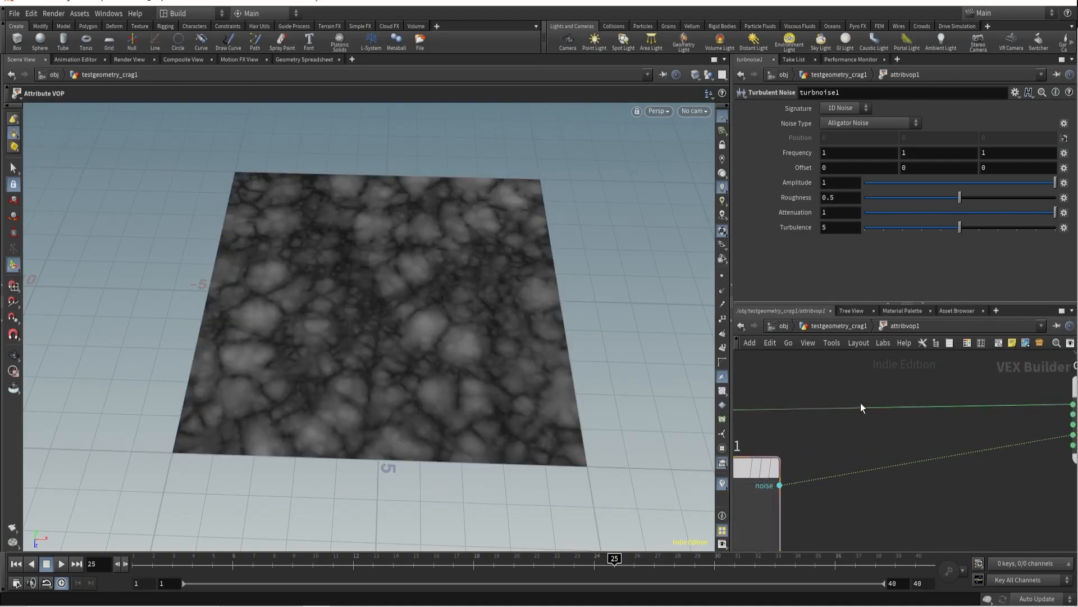
pyautogui.rightClick(860, 408)
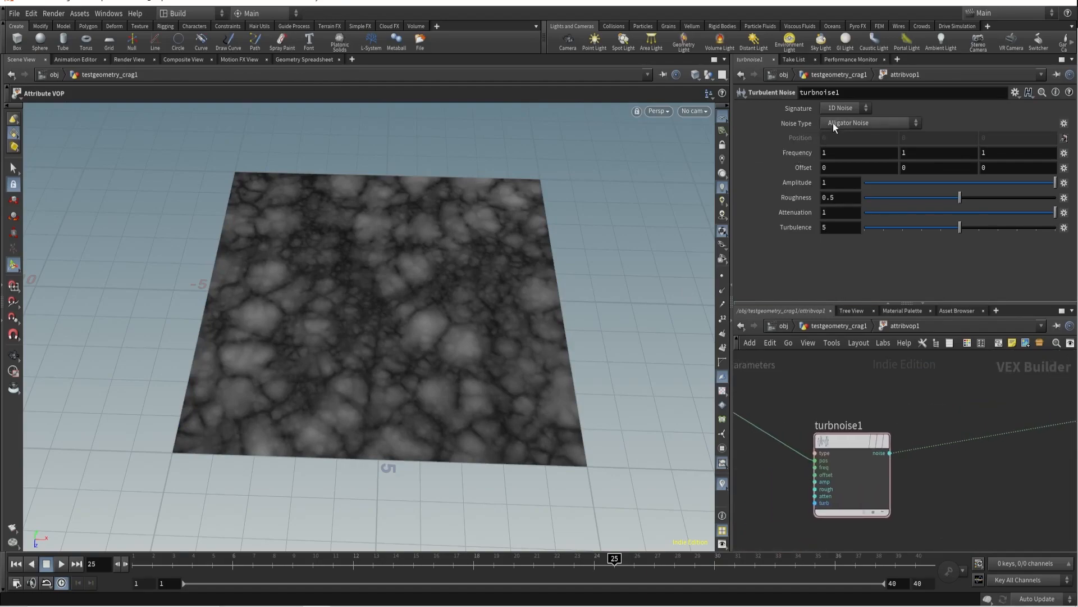
pyautogui.click(868, 122)
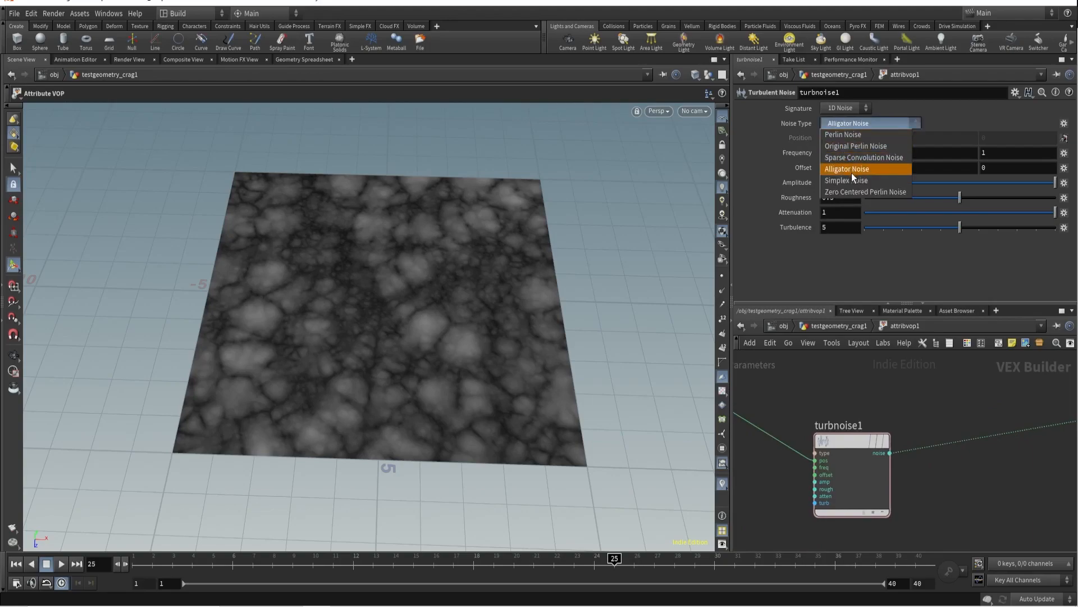
pyautogui.moveTo(847, 180)
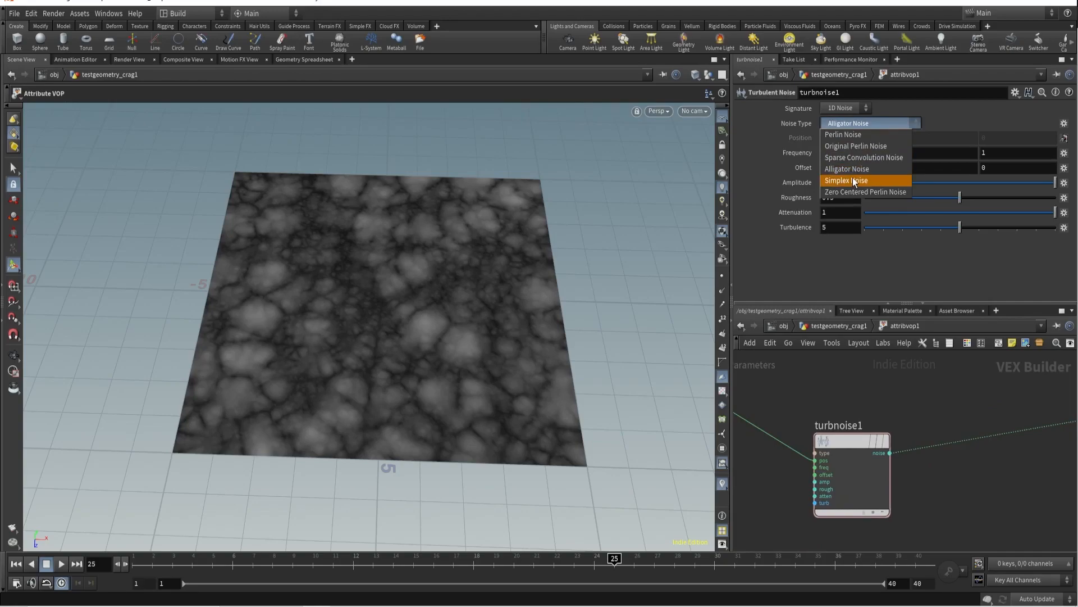
pyautogui.click(846, 180)
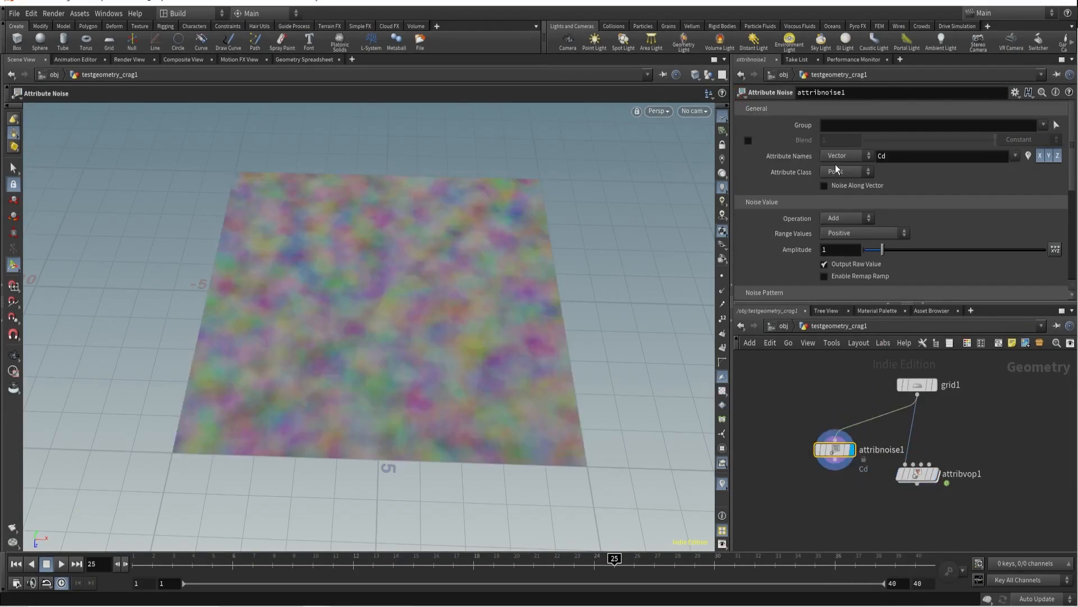
# Display attribvop1 to view its turbulent-noise result on the grid
pyautogui.click(848, 155)
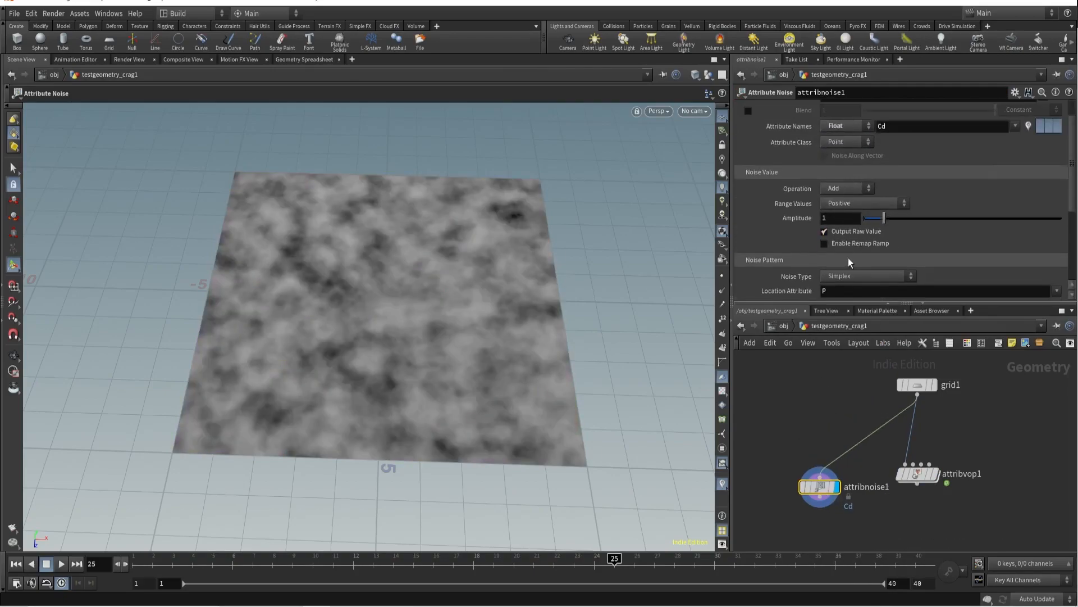
pyautogui.click(866, 277)
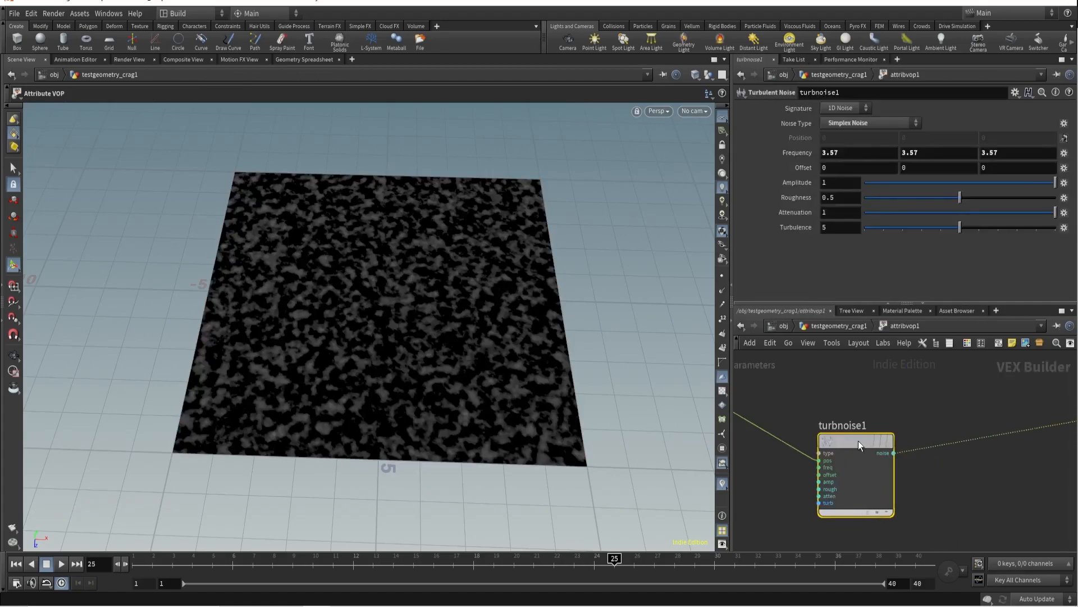
# Add a Mix node beside turbnoise1 with the noise output driving its bias
pyautogui.moveTo(856, 440); pyautogui.dragTo(891, 441)
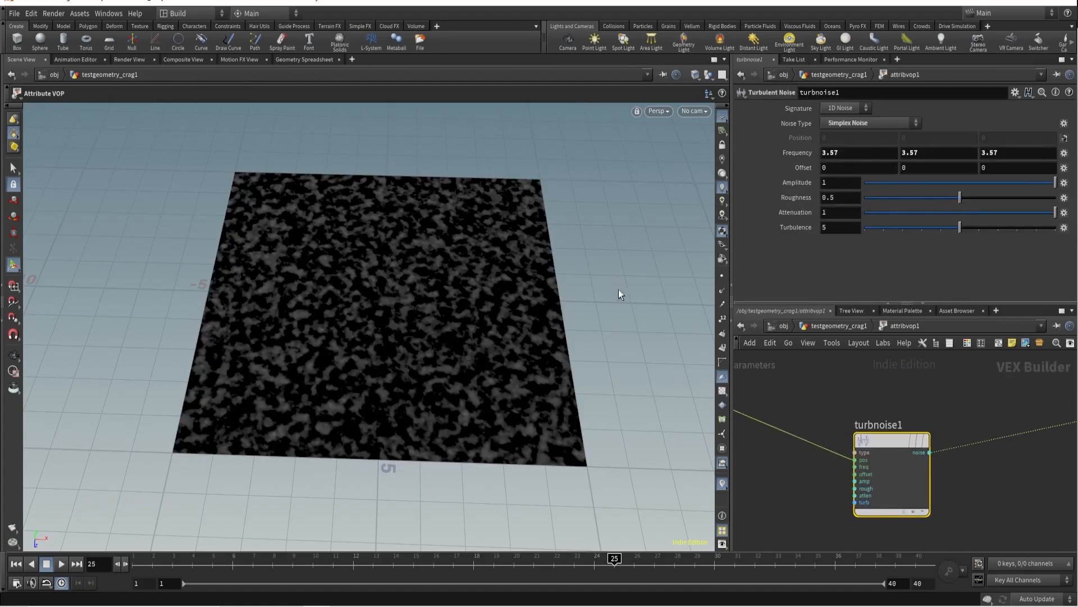
pyautogui.press('tab')
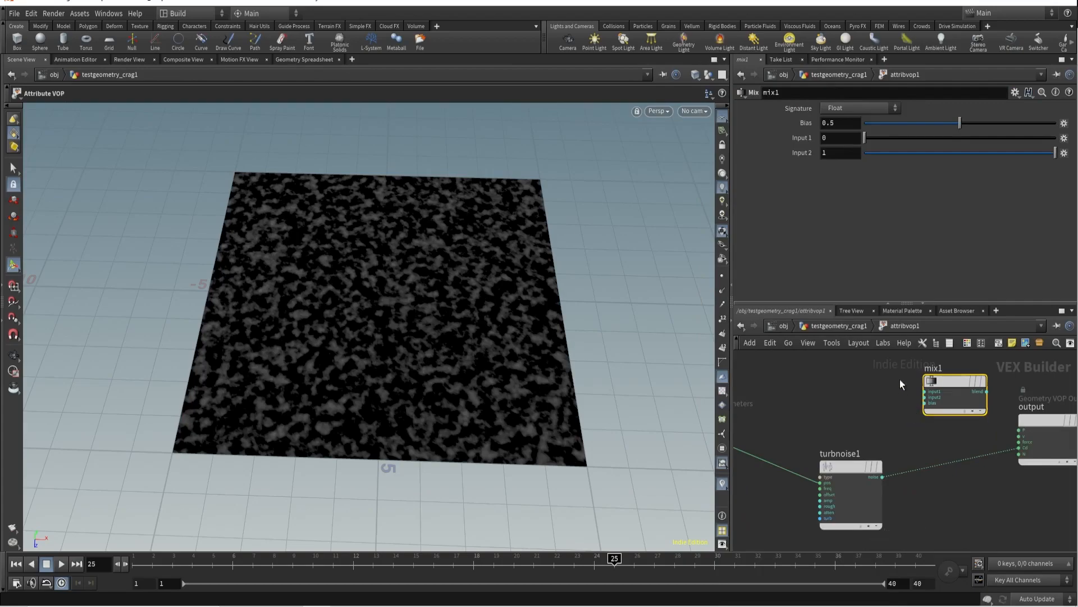
pyautogui.moveTo(813, 177)
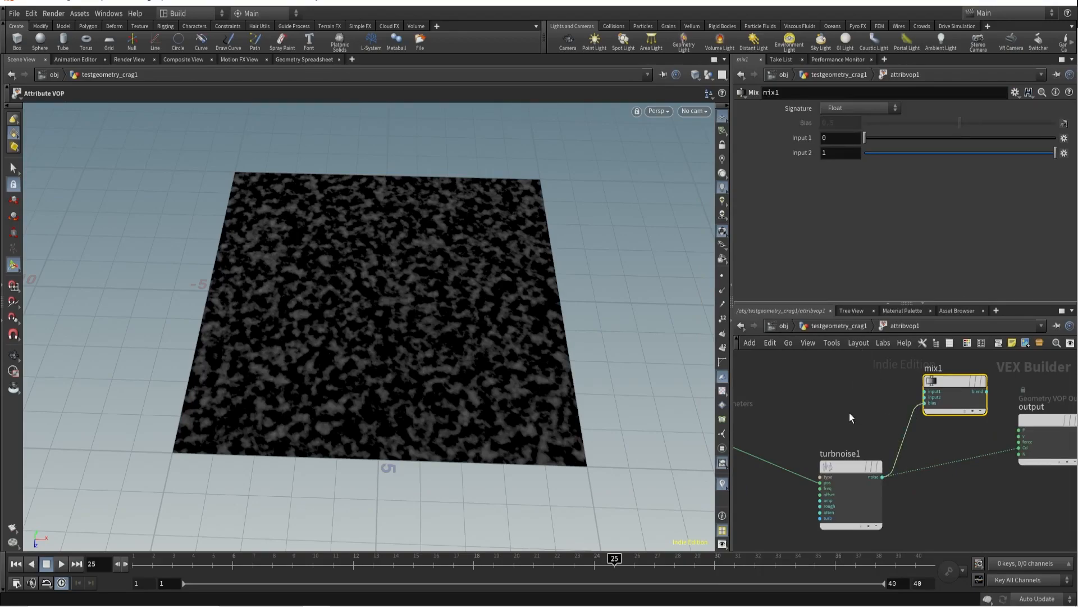
pyautogui.click(840, 453)
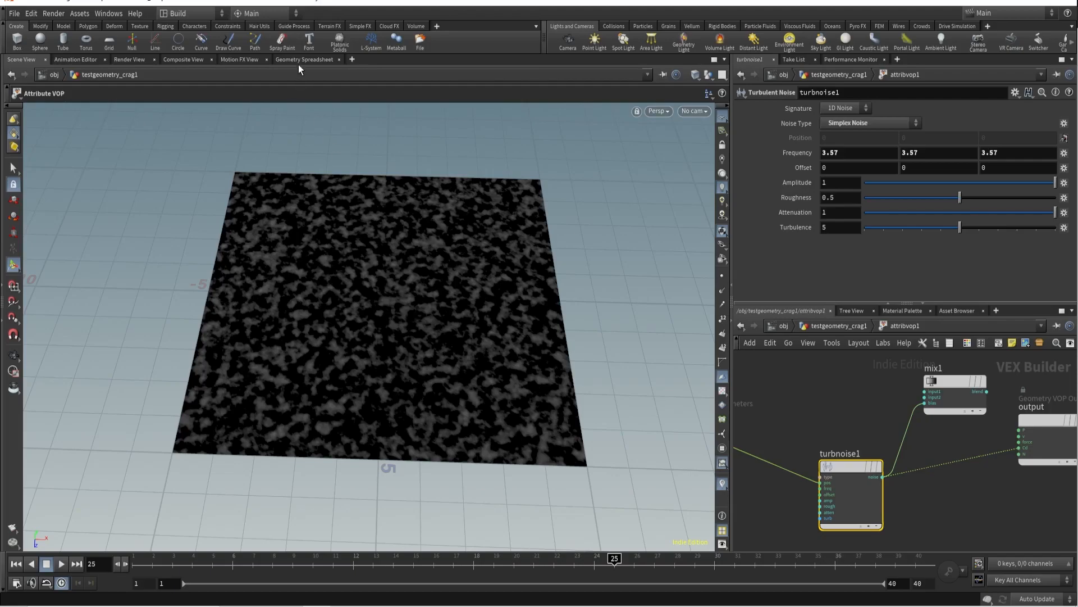
pyautogui.moveTo(302, 60)
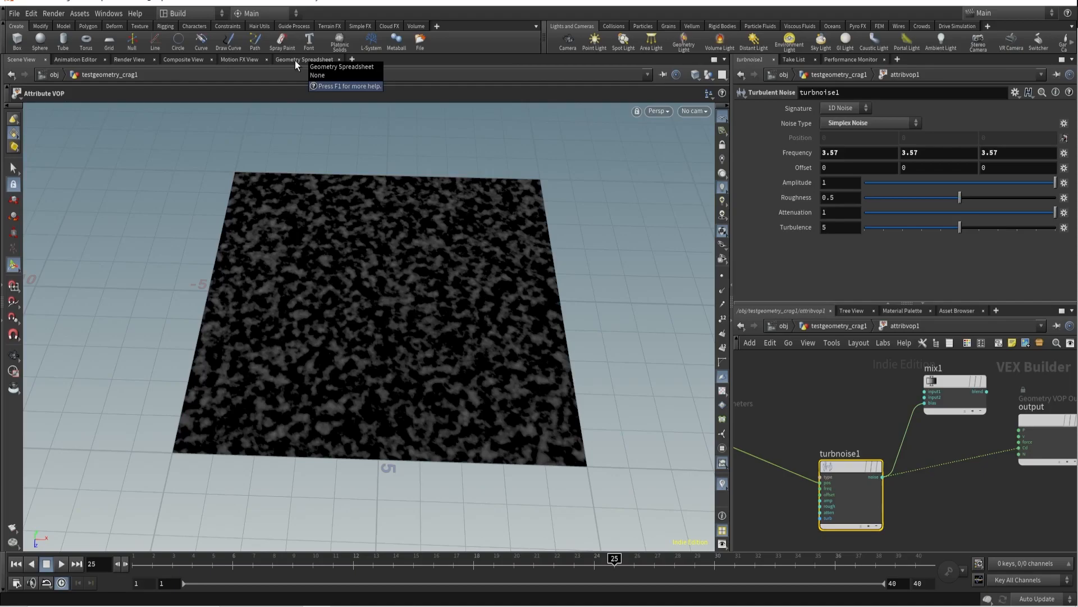
# View the grid's points in the Geometry Spreadsheet sorted by Cd
pyautogui.click(305, 59)
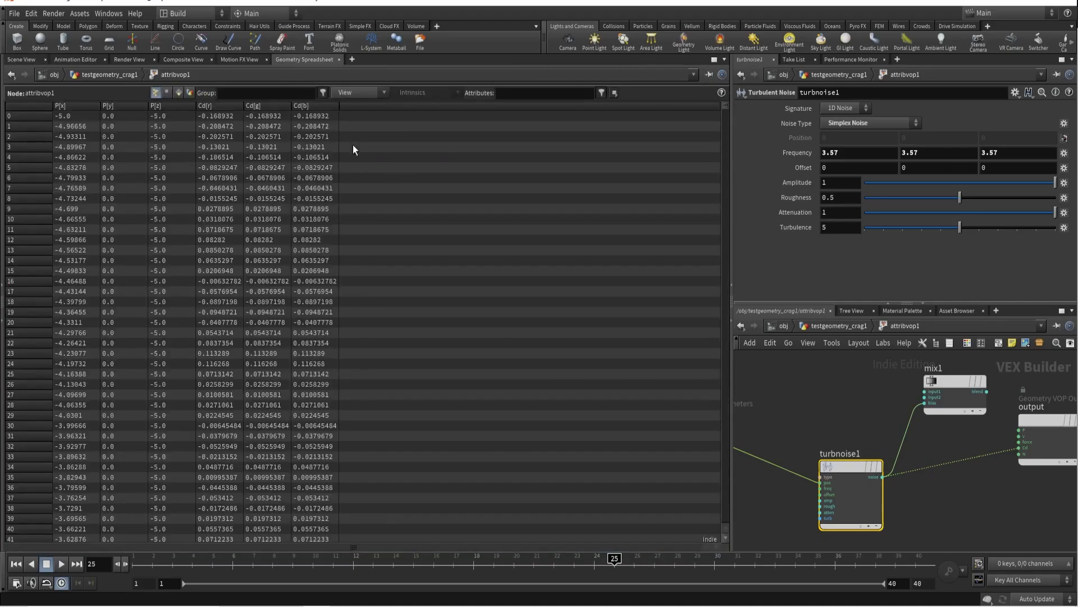
pyautogui.moveTo(294, 110)
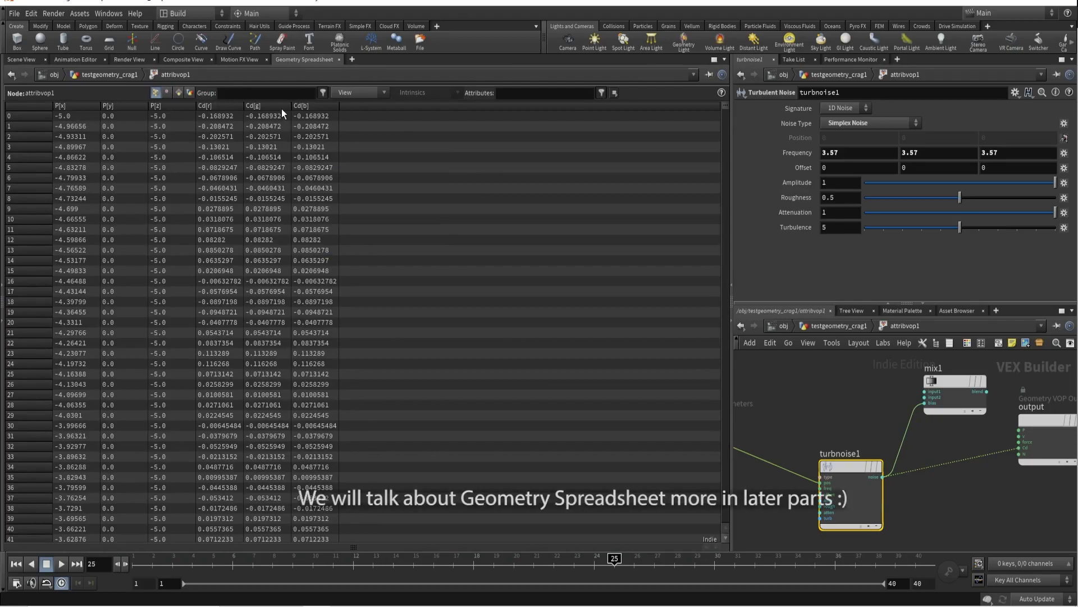
pyautogui.click(284, 106)
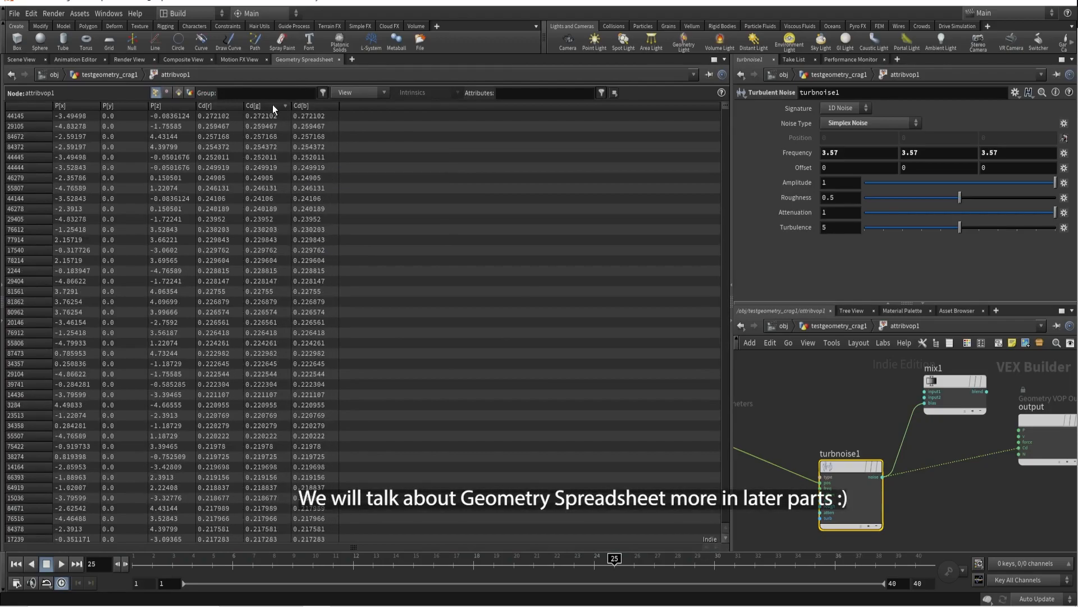
pyautogui.moveTo(256, 124)
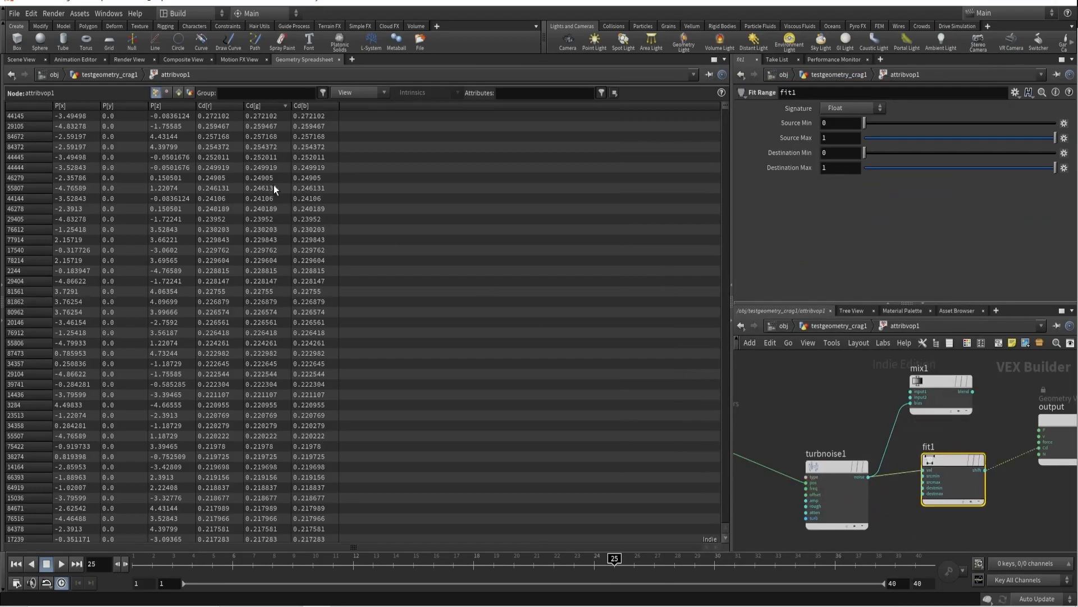
# Set the Fit Range source minimum to 0 and source maximum to .2, then refine it for cloudy contrast
pyautogui.click(839, 123)
pyautogui.write('-.3')
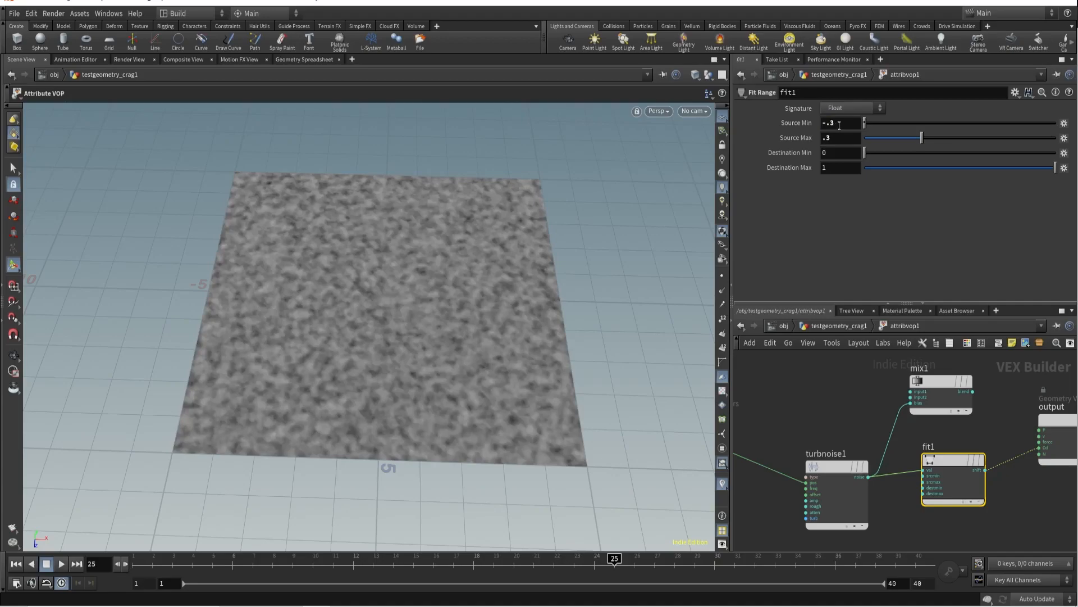
pyautogui.write('0')
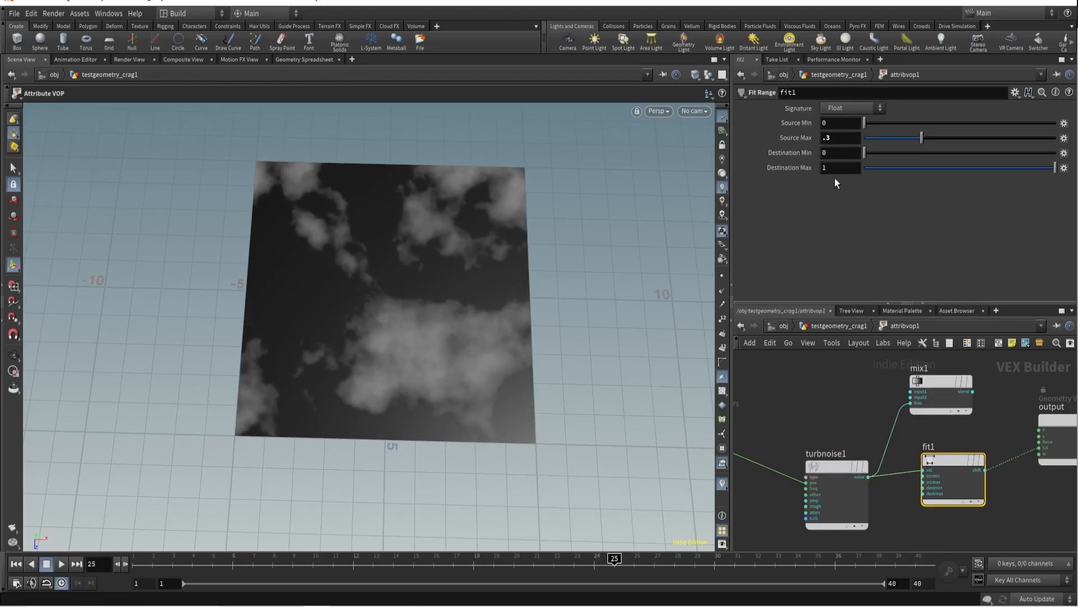
pyautogui.write('.2')
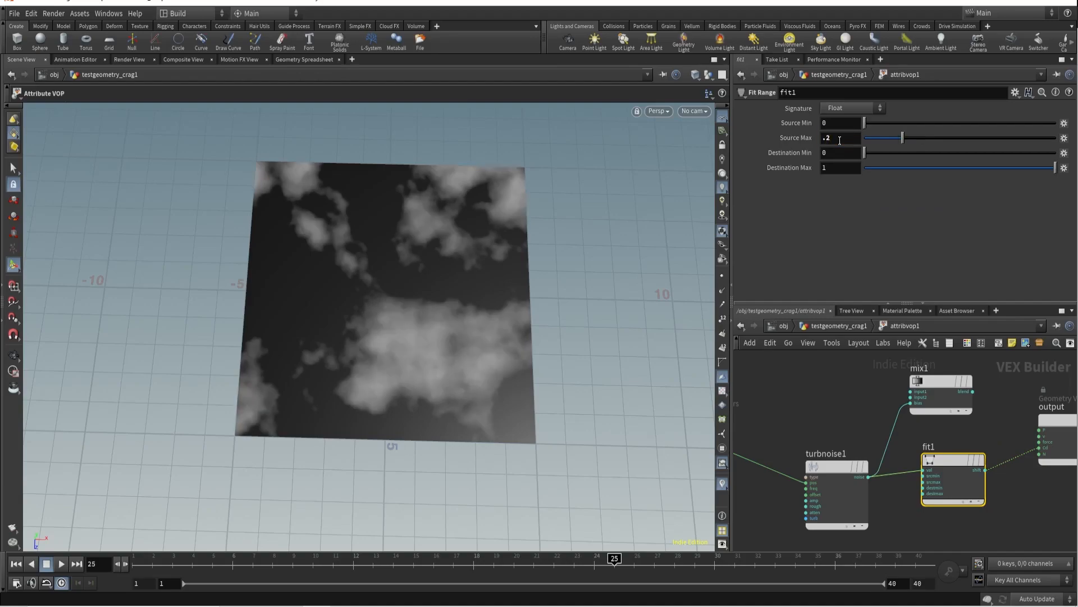
pyautogui.click(835, 453)
pyautogui.write('.1')
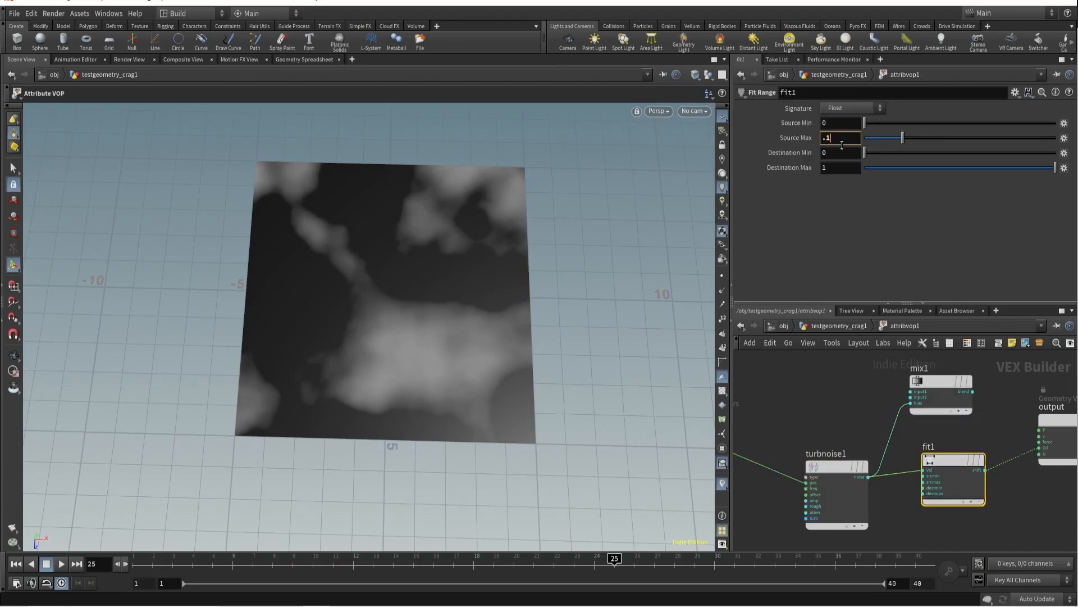
pyautogui.press('enter')
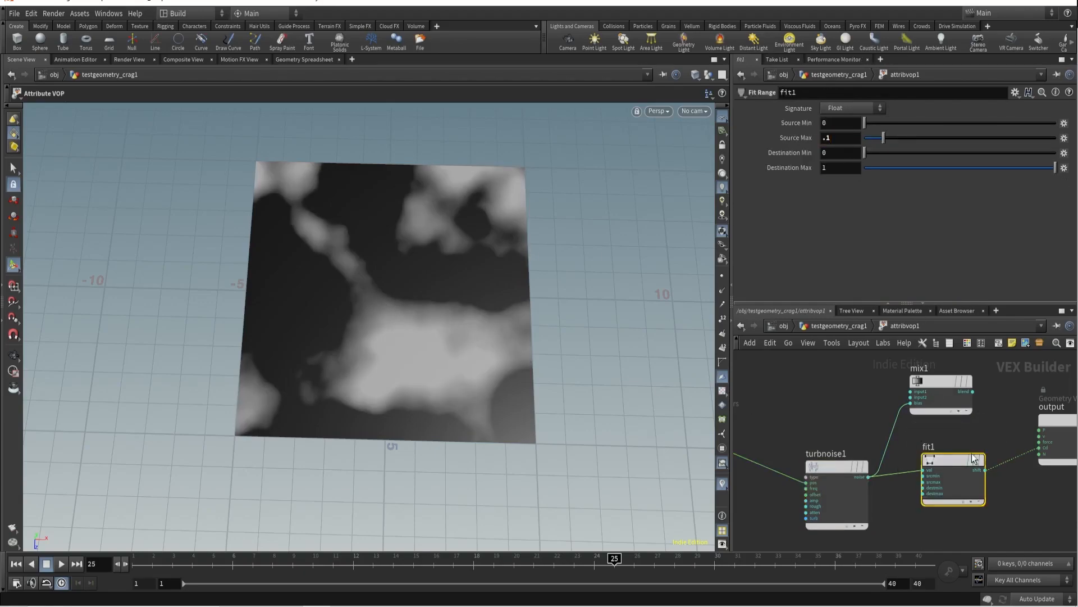
pyautogui.click(986, 469)
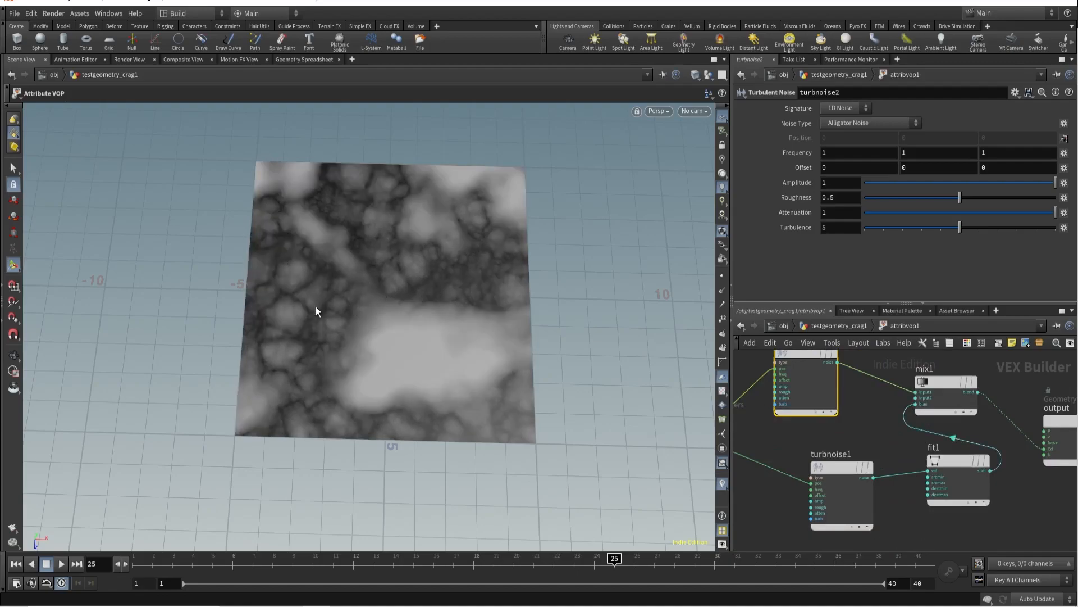
pyautogui.moveTo(295, 306)
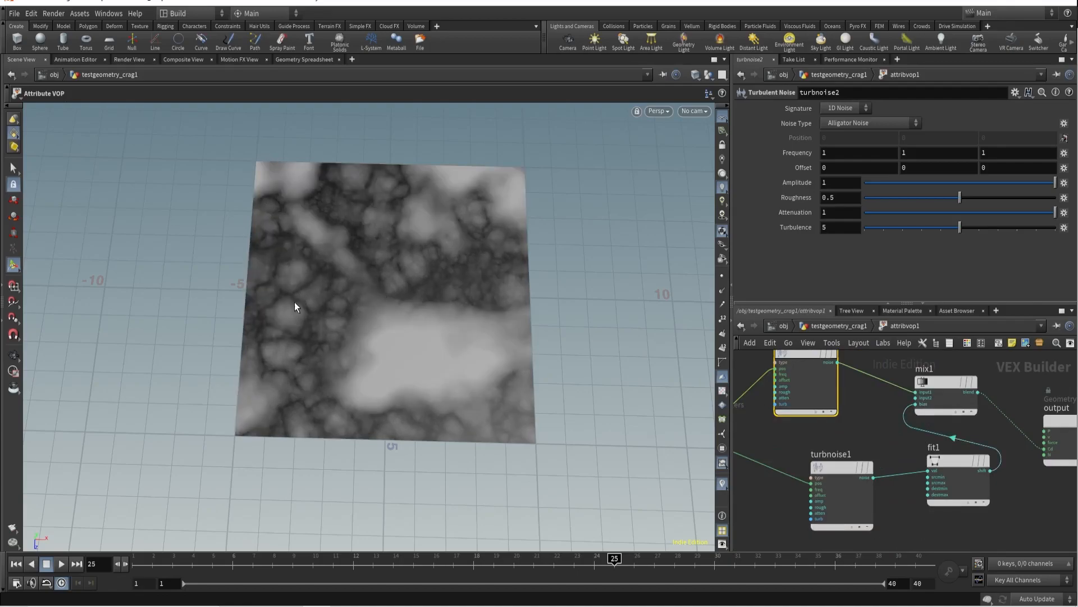
# Switch turbnoise2 to a different Noise Type and return to geometry level
pyautogui.click(868, 122)
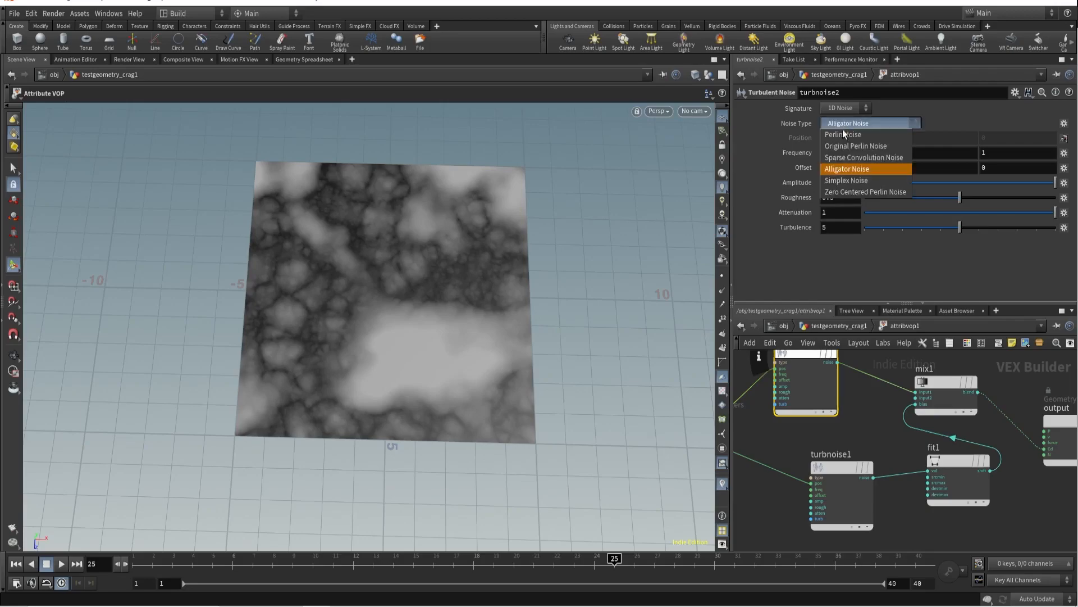
pyautogui.click(862, 158)
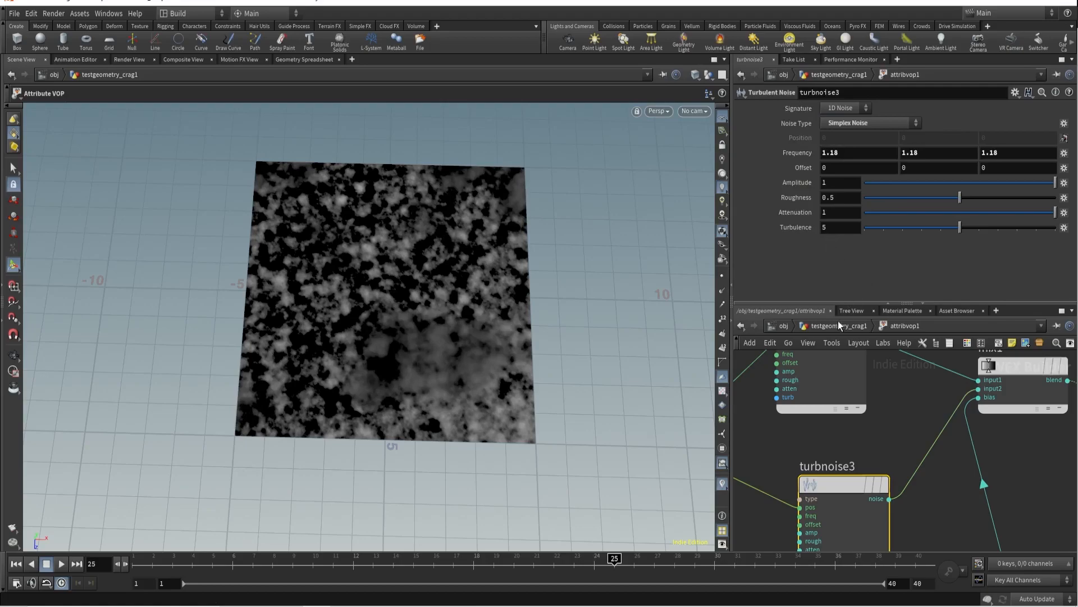
pyautogui.press('tab')
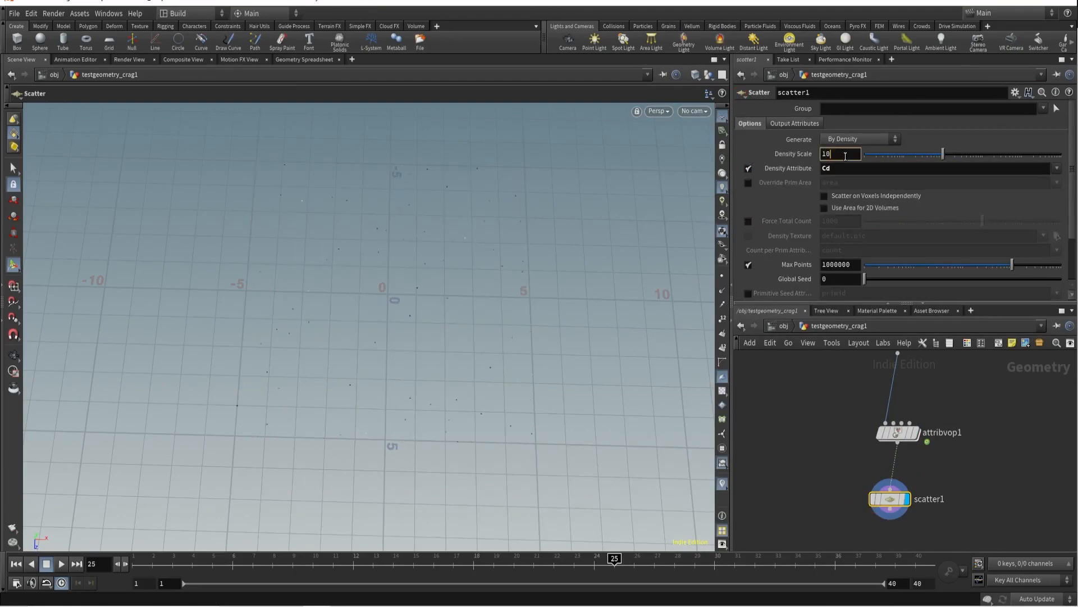
# Set the Scatter Density Scale to 10000
pyautogui.write('10000')
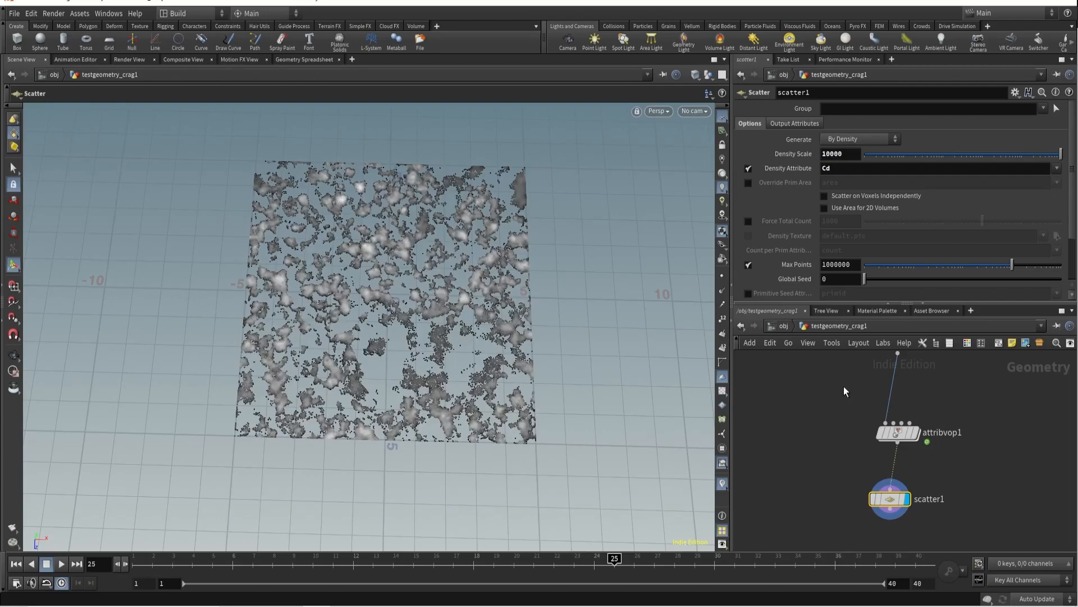